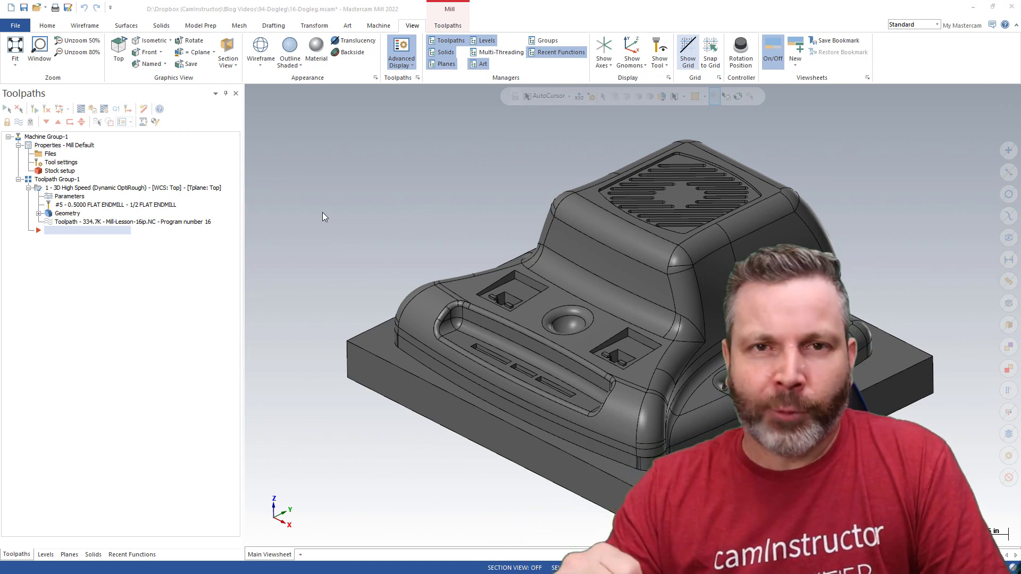
Launch Mastercam Simulator on the 3D High Speed roughing toolpath of the dogleg part.
{"action": "left_click", "coordinate": [71, 195]}
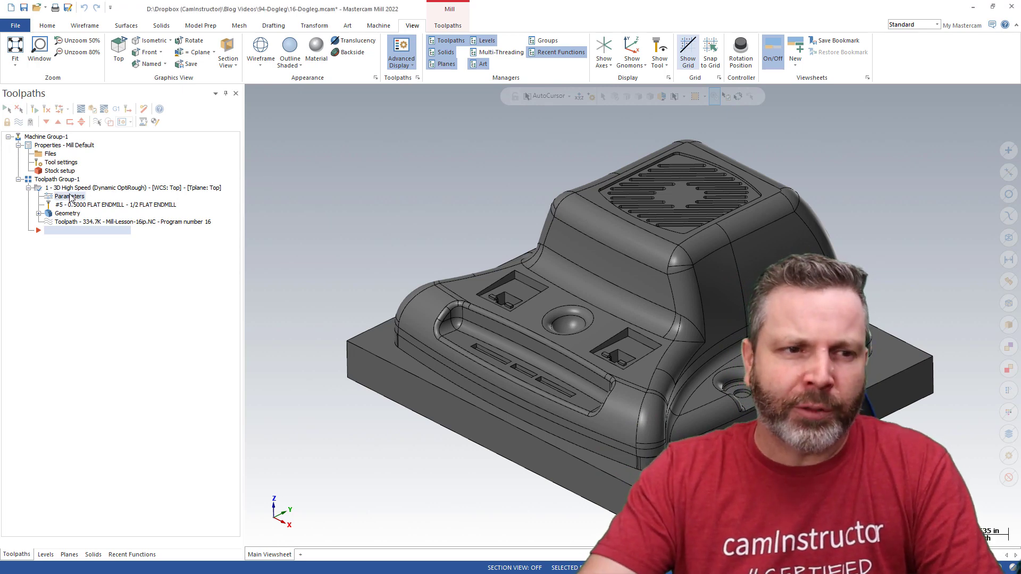
{"action": "double_click", "coordinate": [68, 195]}
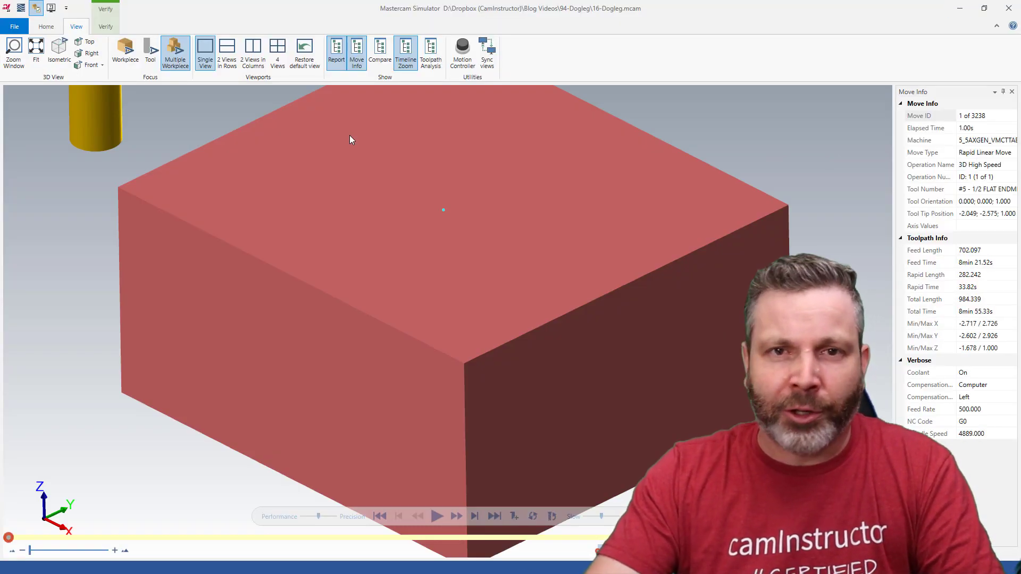
Play the roughing verification to the last move, then review the Stop Conditions on the Home ribbon.
{"action": "left_click", "coordinate": [437, 517]}
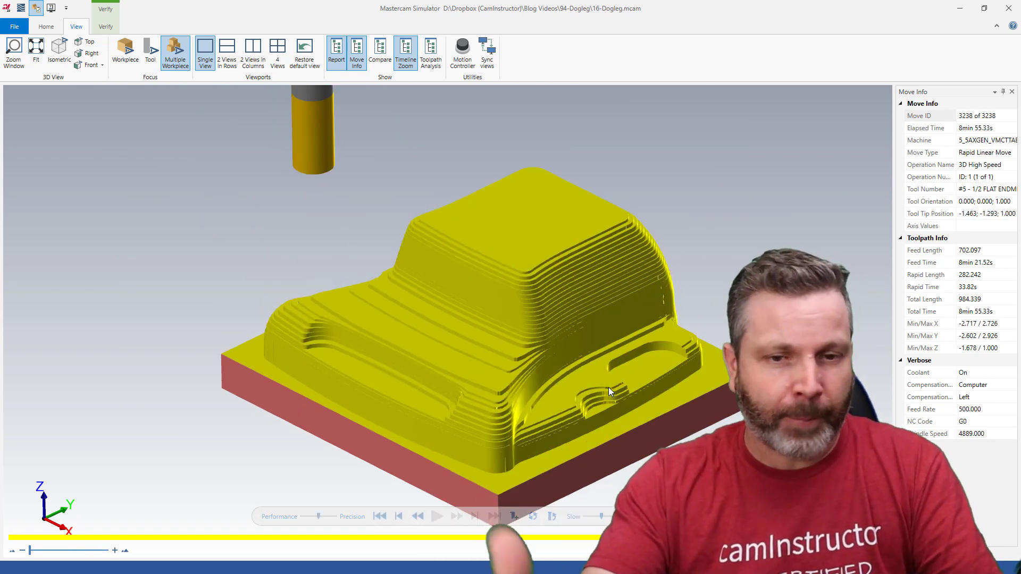
{"action": "left_click", "coordinate": [46, 26]}
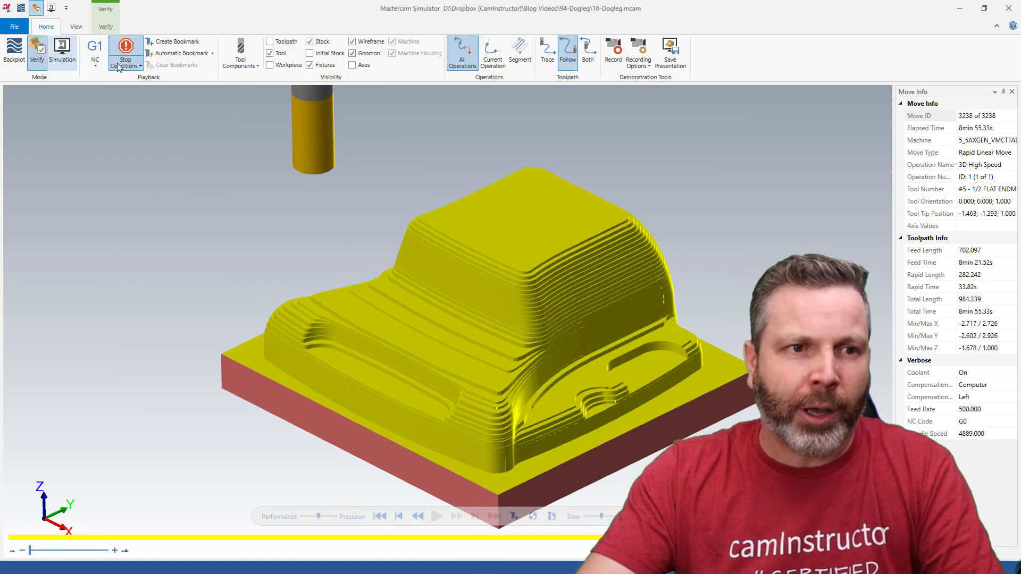
{"action": "left_click", "coordinate": [124, 52]}
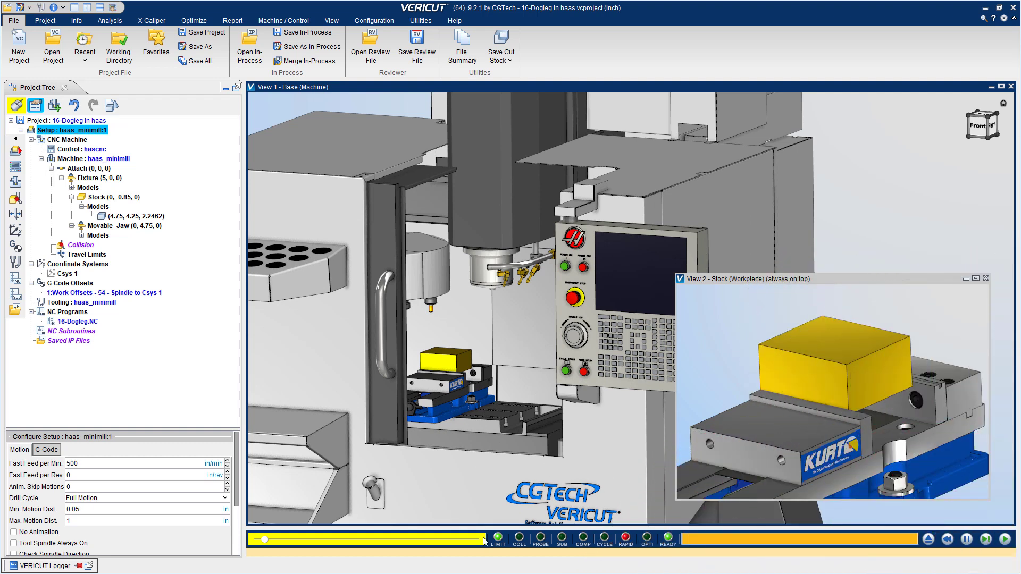
Simulate 16-Dogleg.NC on the Haas mini mill and rotate View 2 to inspect the roughed stock.
{"action": "left_click", "coordinate": [1013, 540]}
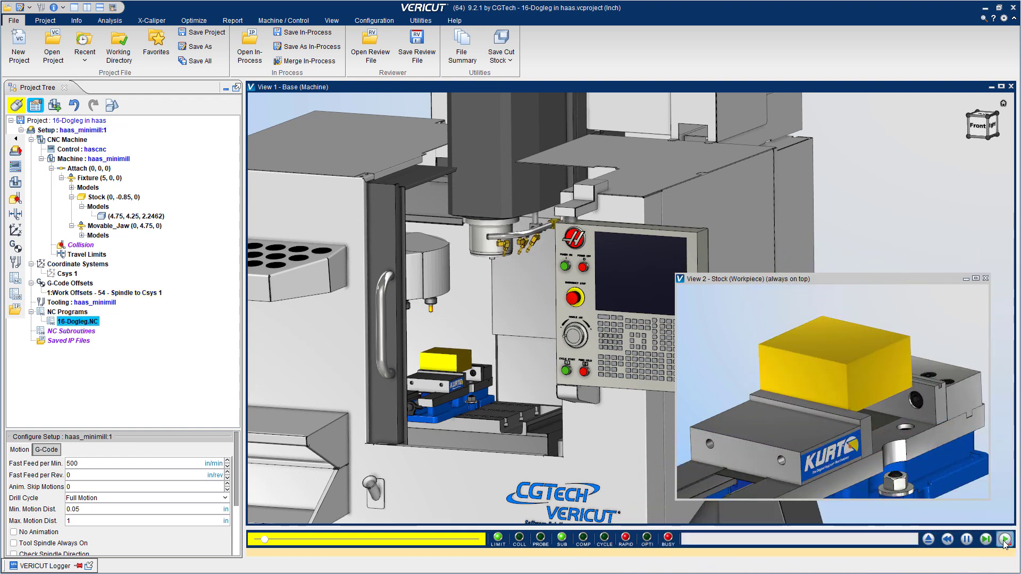
{"action": "left_click", "coordinate": [987, 538]}
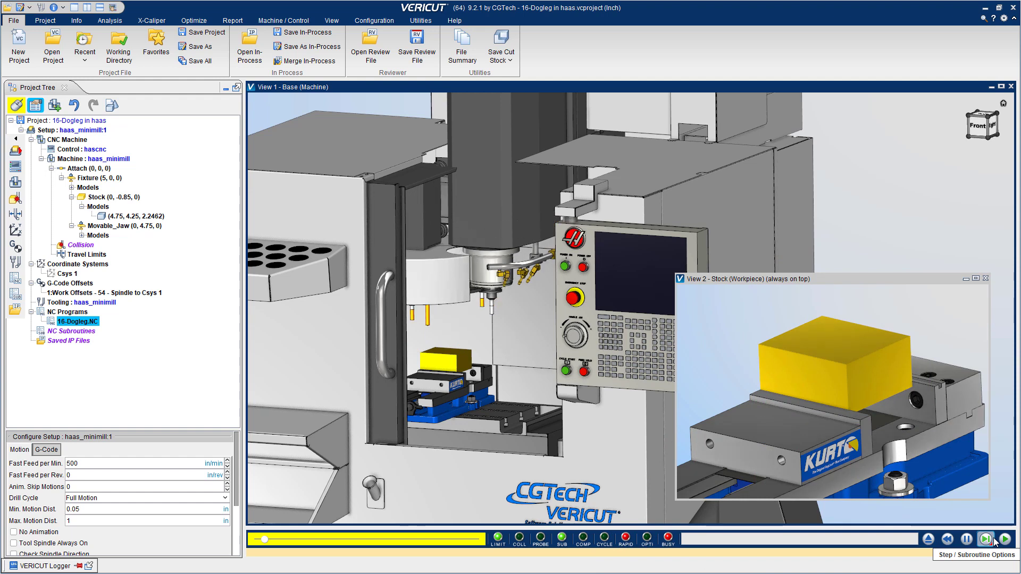
{"action": "left_click", "coordinate": [986, 538]}
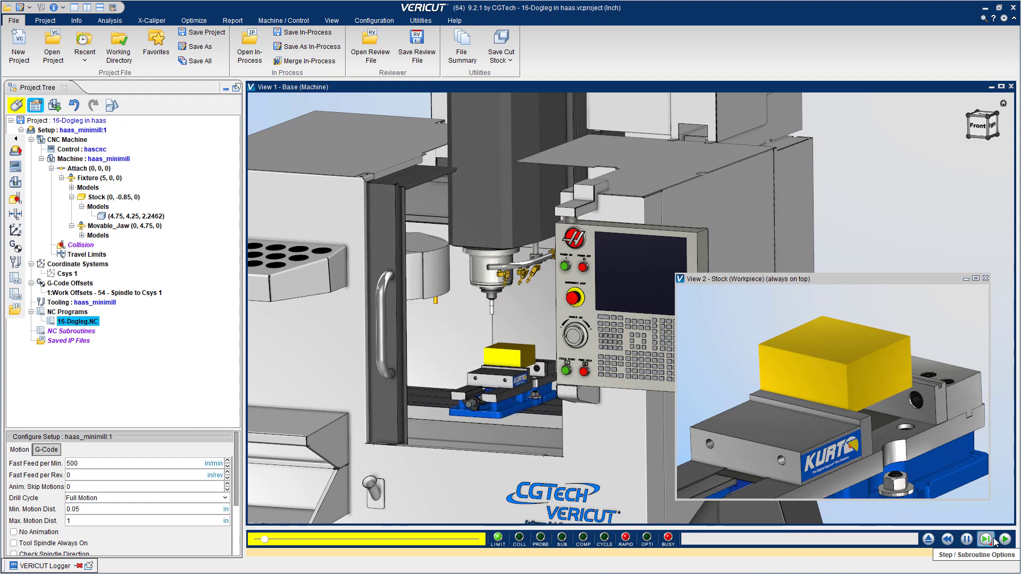
{"action": "left_click", "coordinate": [984, 538]}
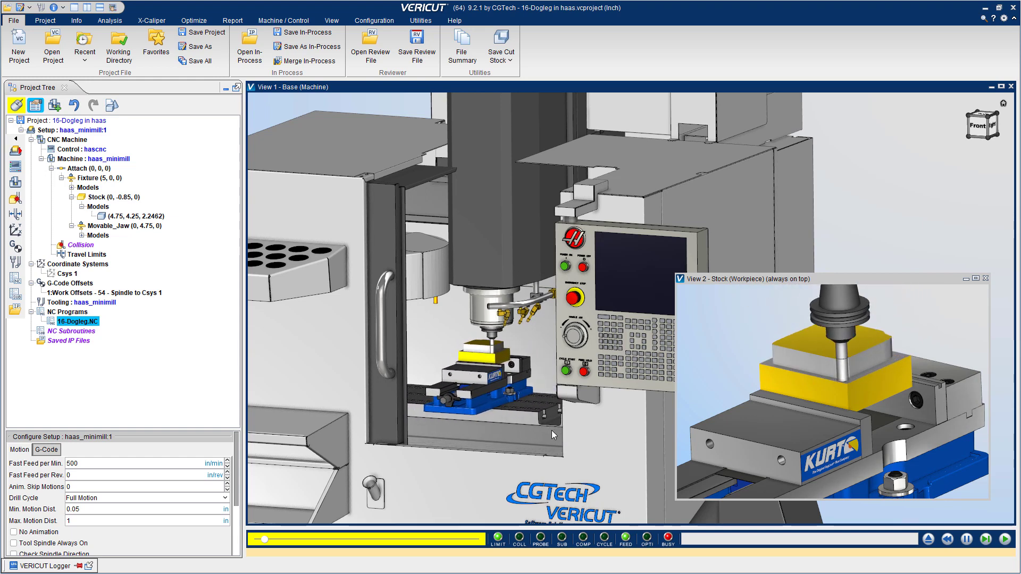
{"action": "left_click", "coordinate": [985, 538]}
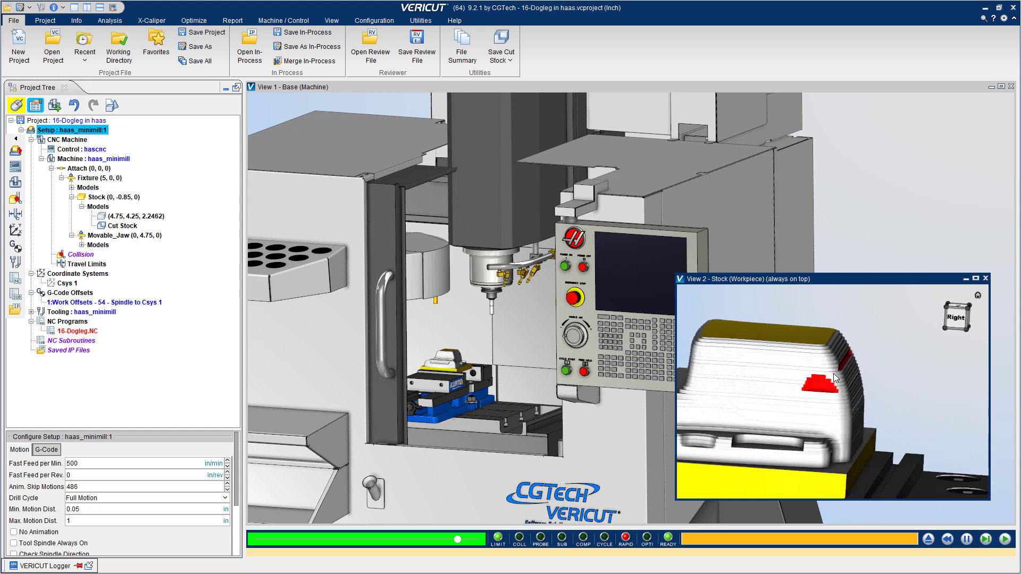
{"action": "left_click_drag", "start_coordinate": [835, 377], "coordinate": [875, 334]}
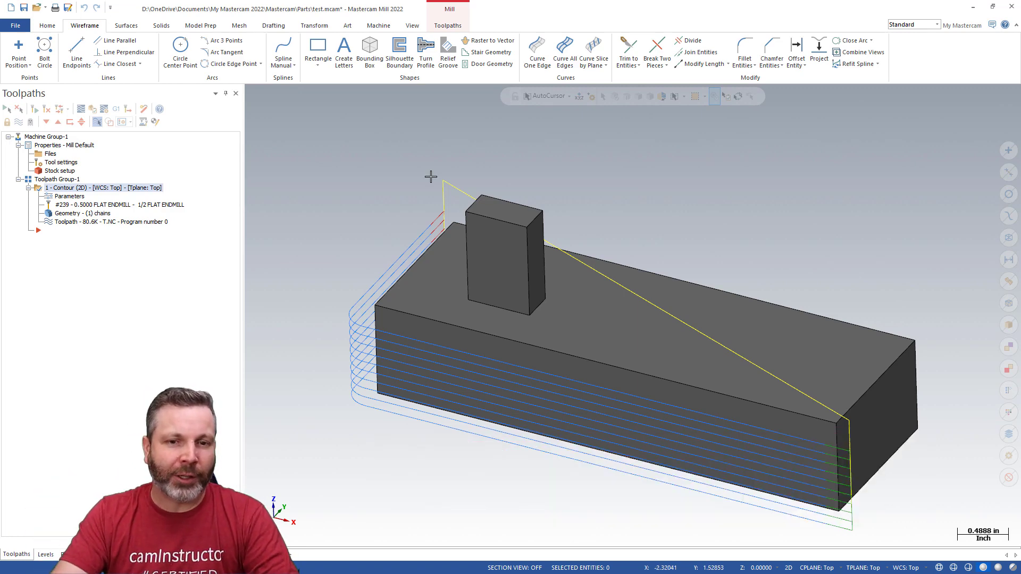
{"action": "mouse_move", "coordinate": [334, 218]}
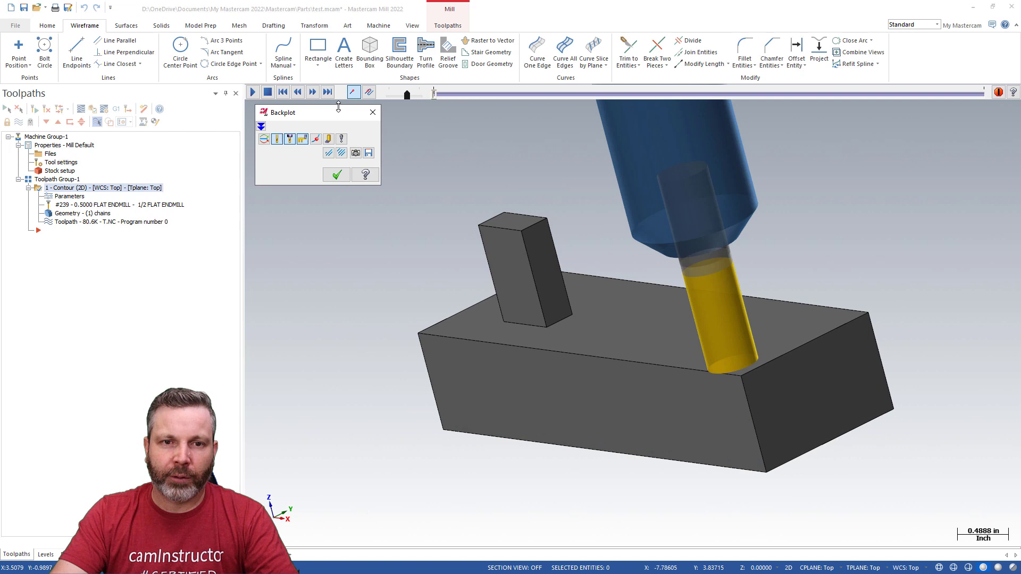
Verify the contour toolpath and play it through in Mastercam Simulator.
{"action": "left_click", "coordinate": [253, 92]}
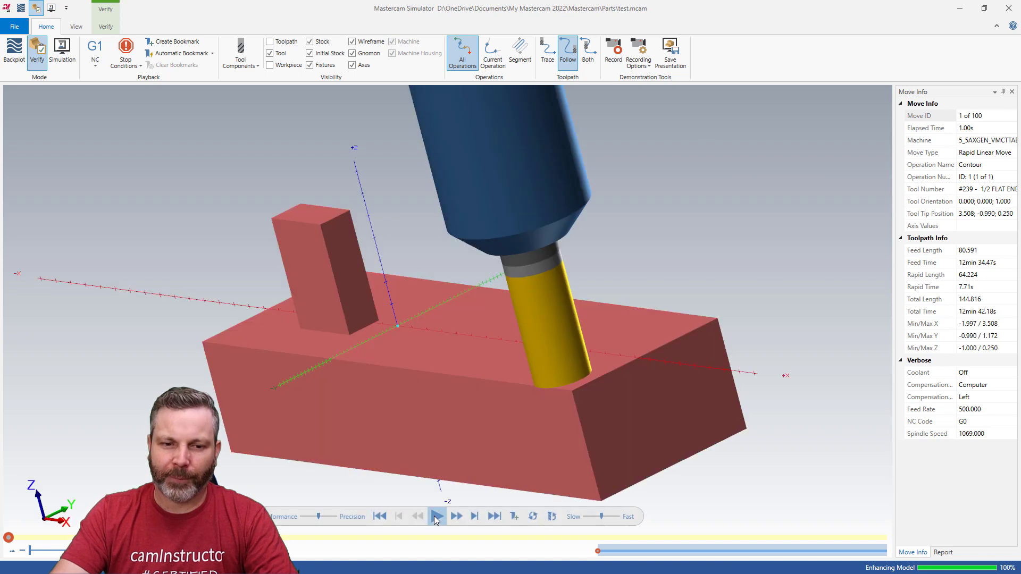
{"action": "left_click", "coordinate": [437, 516]}
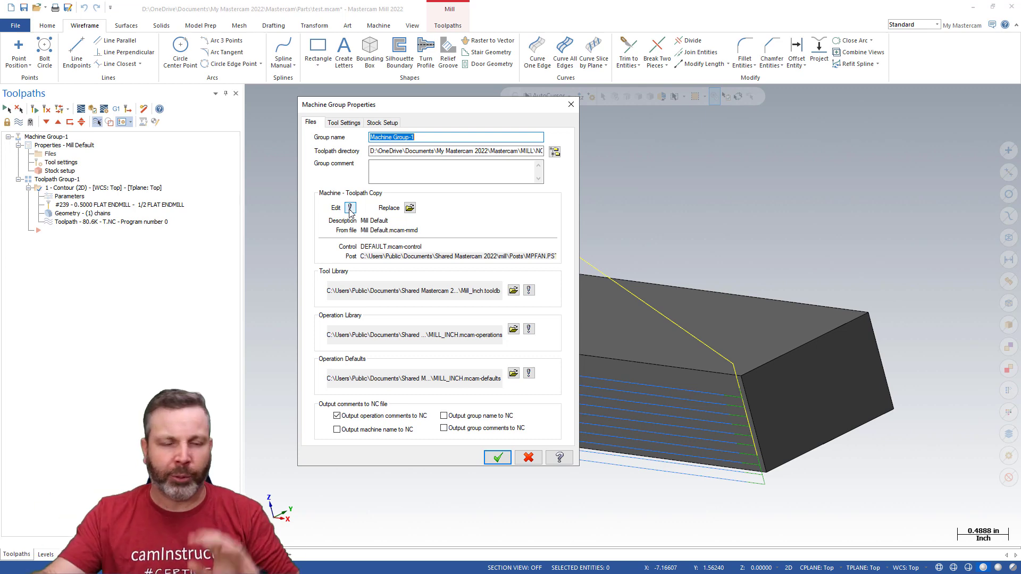
In the control definition's Linear page, set rapids so each axis moves independently at maximum feed, save to the machine group.
{"action": "left_click", "coordinate": [350, 207]}
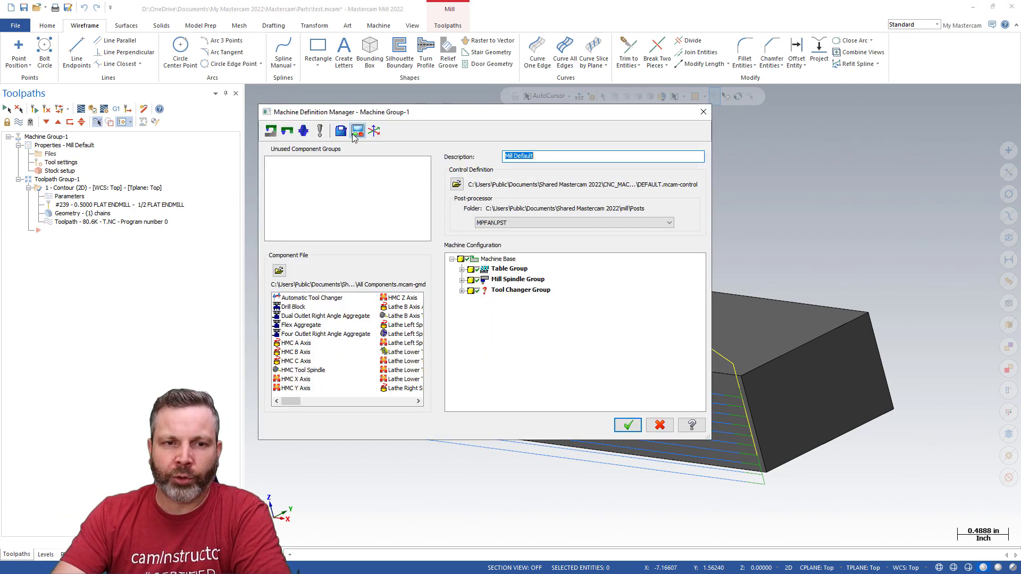
{"action": "left_click", "coordinate": [357, 130]}
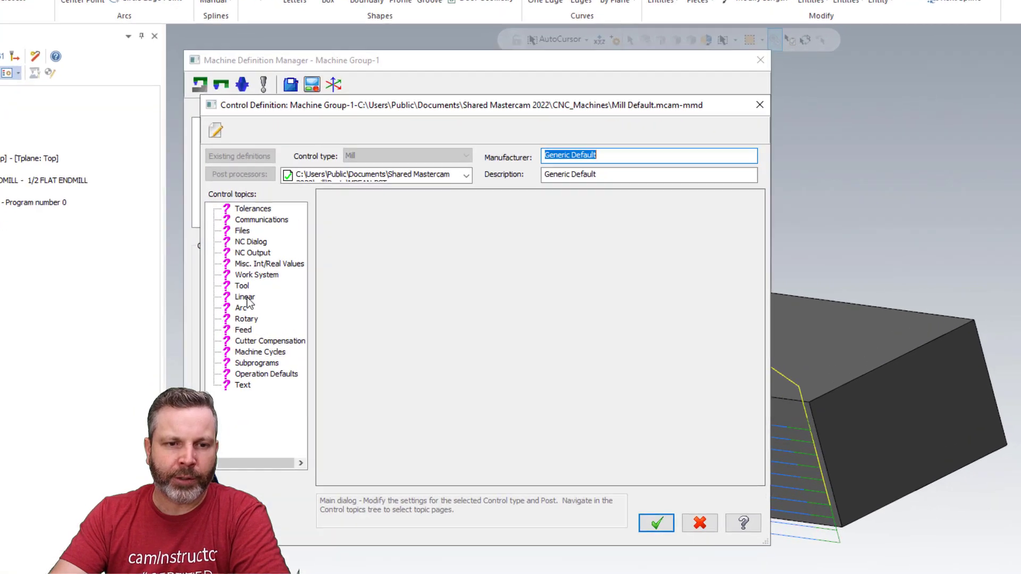
{"action": "left_click", "coordinate": [245, 296]}
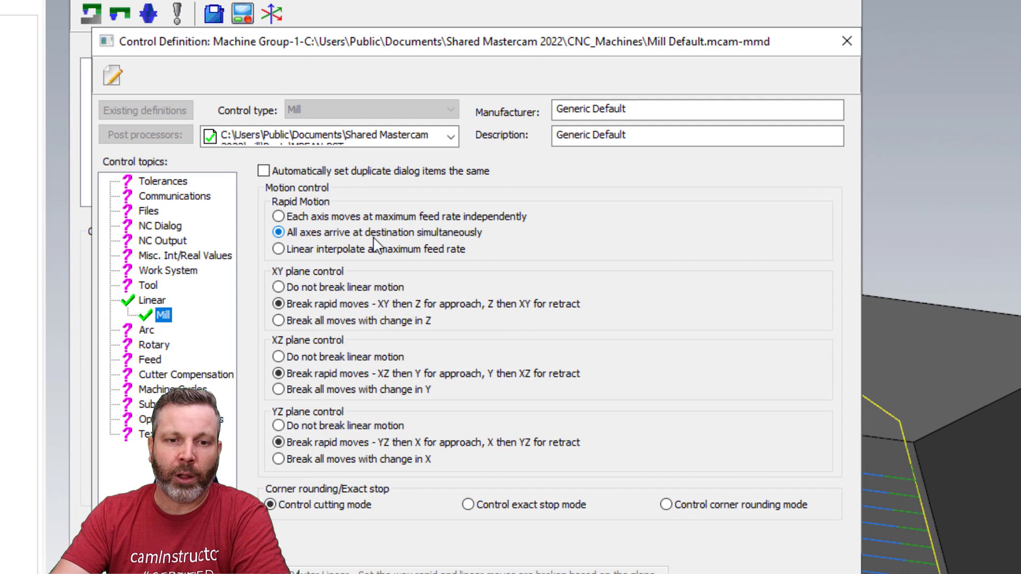
{"action": "mouse_move", "coordinate": [427, 241]}
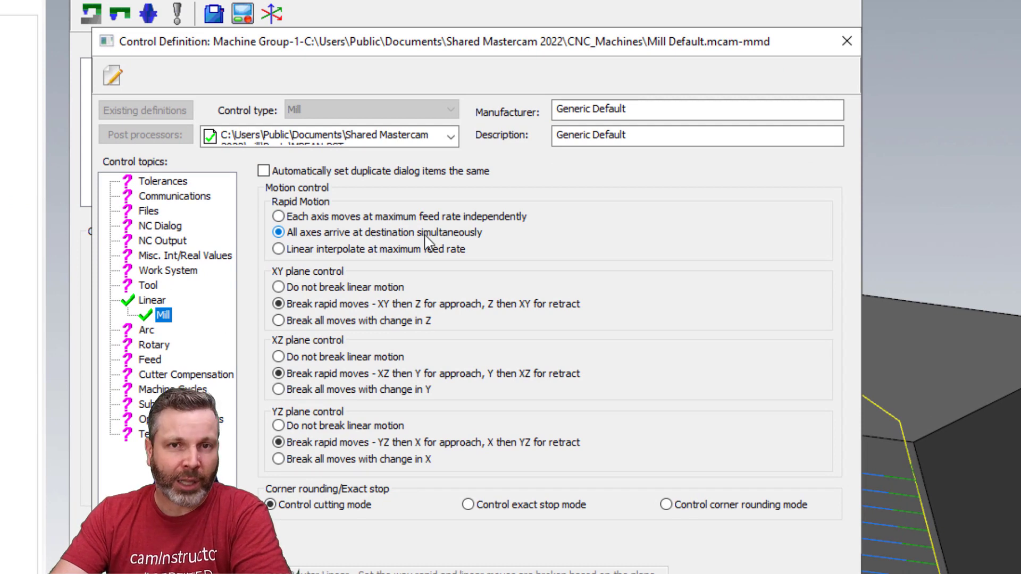
{"action": "mouse_move", "coordinate": [428, 236]}
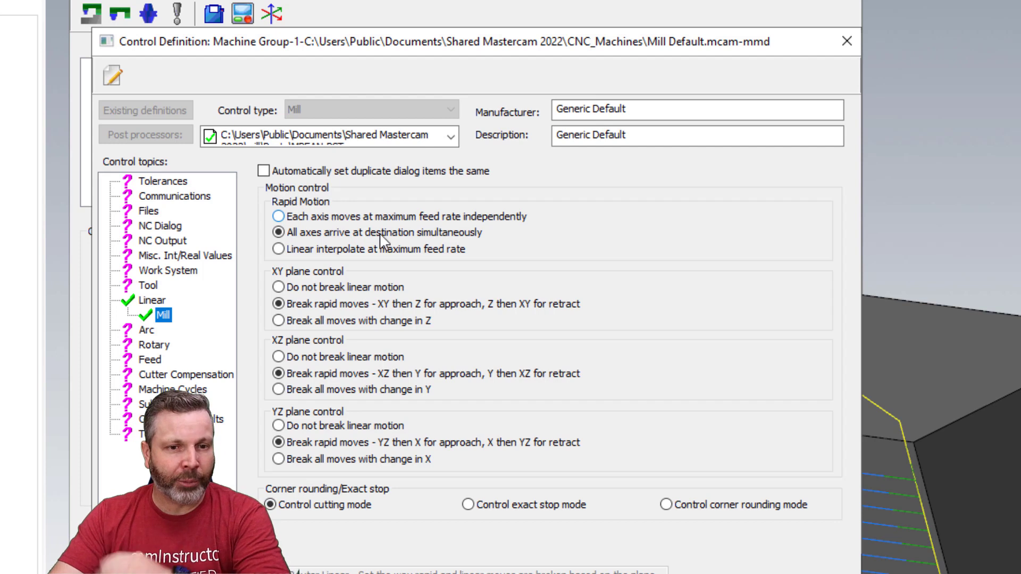
{"action": "left_click", "coordinate": [279, 216]}
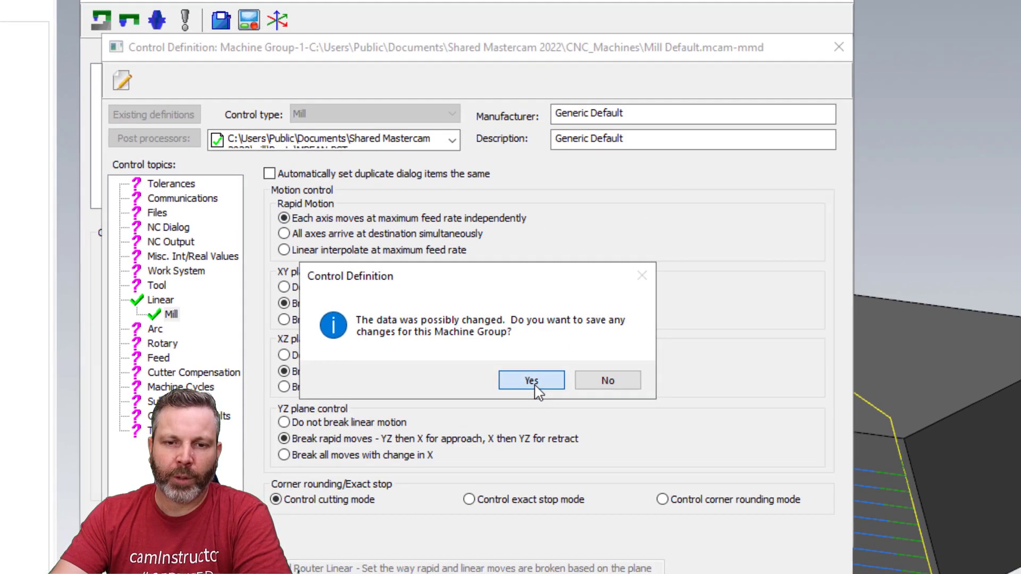
{"action": "left_click", "coordinate": [531, 381]}
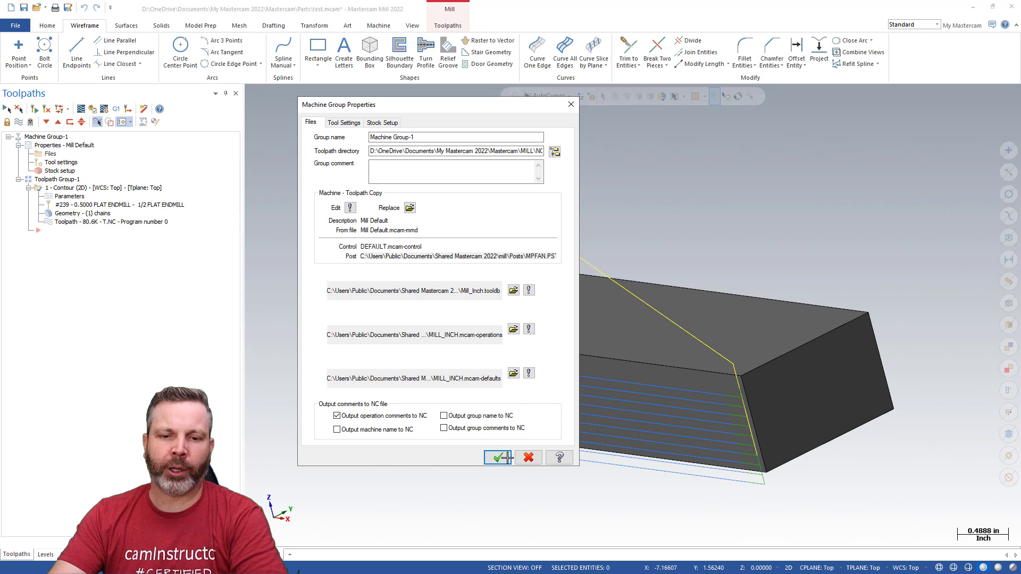
{"action": "left_click", "coordinate": [498, 457]}
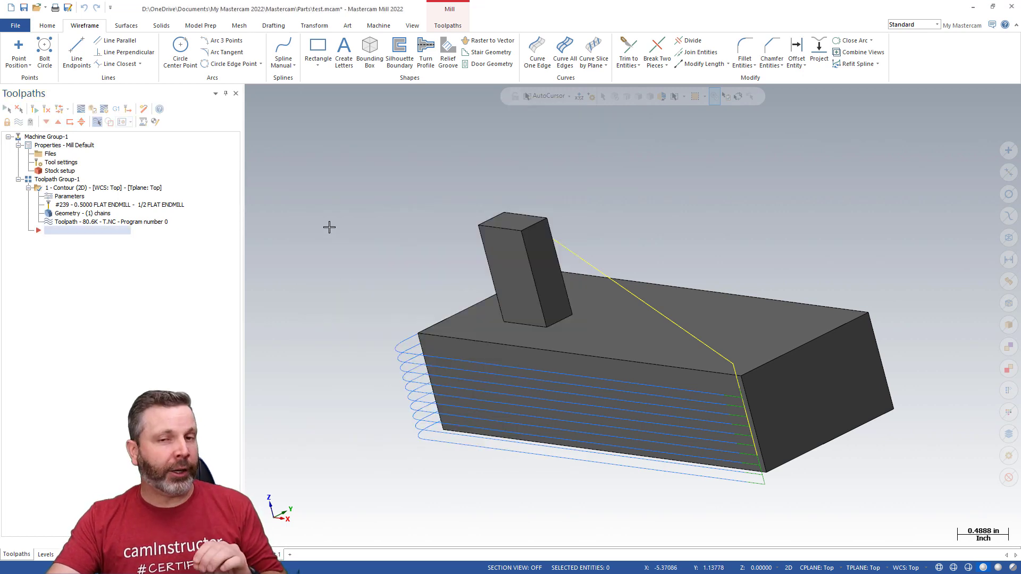
{"action": "mouse_move", "coordinate": [307, 123]}
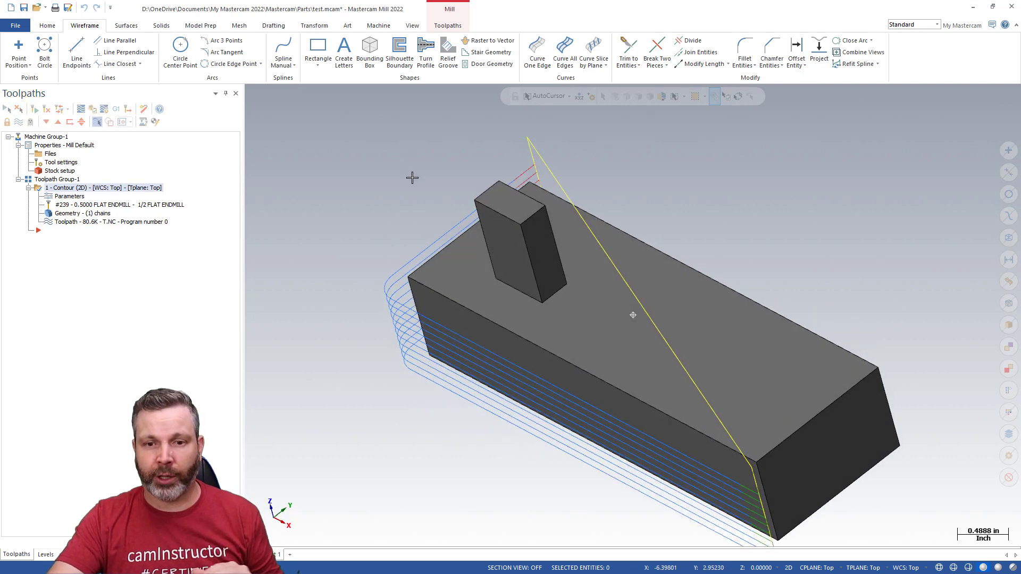
Backplot the regenerated Contour toolpath and load it into Mastercam Simulator for verification.
{"action": "left_click", "coordinate": [82, 108]}
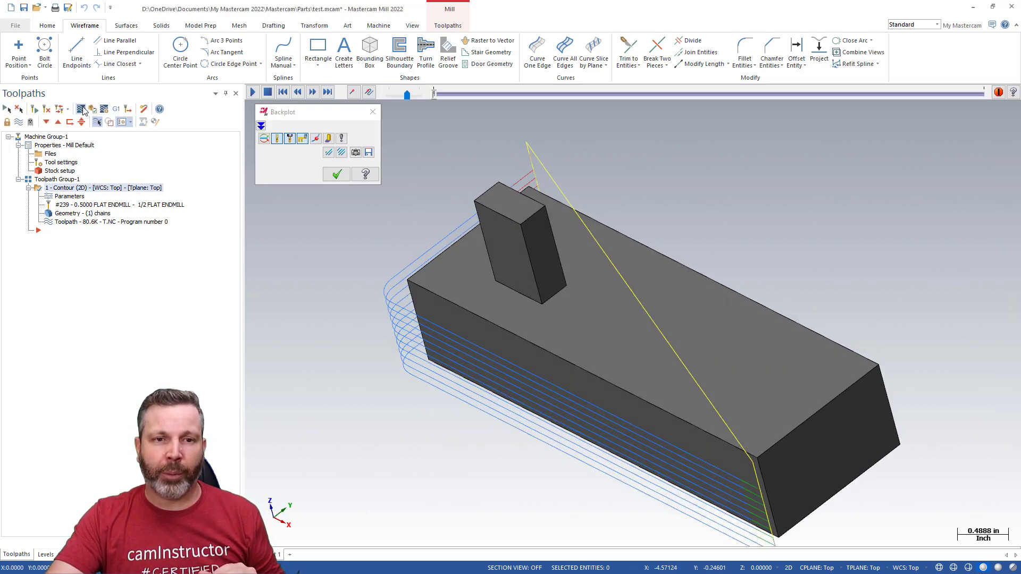
{"action": "left_click", "coordinate": [253, 92]}
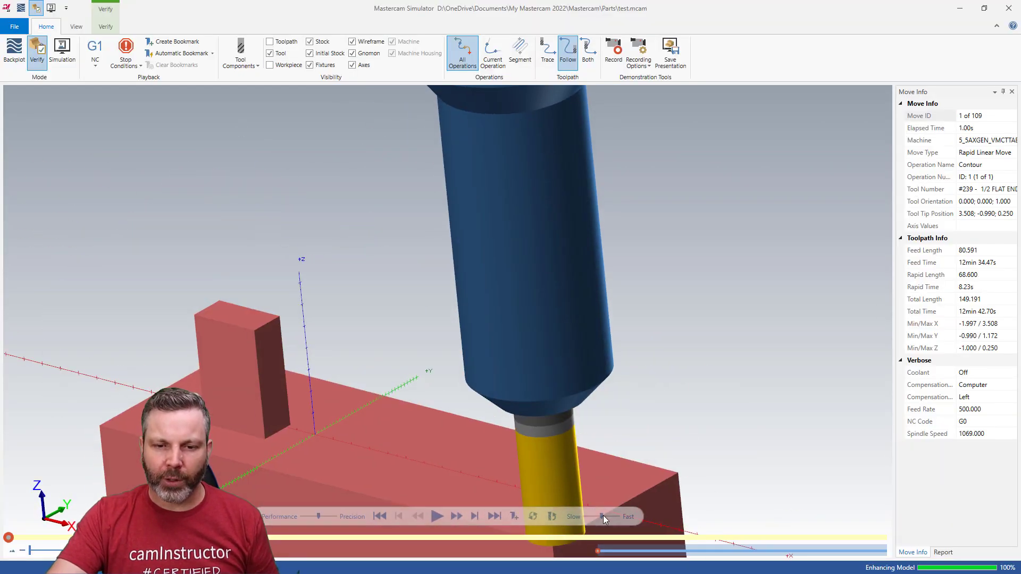
Enable the Collision stop condition and replay from the start until the rapid move halts on the raised block, then switch to Backplot.
{"action": "left_click", "coordinate": [437, 516]}
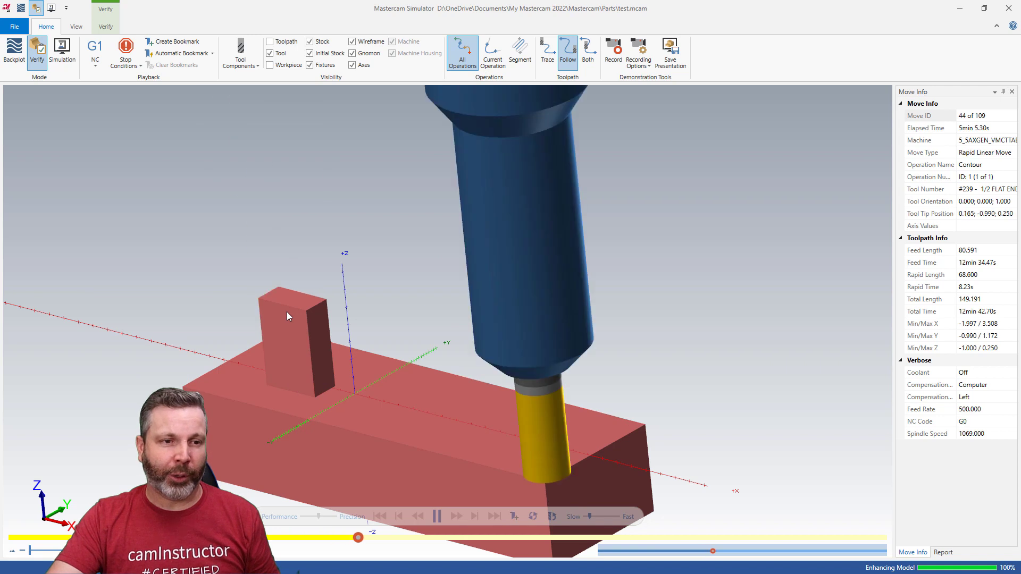
{"action": "left_click", "coordinate": [126, 52]}
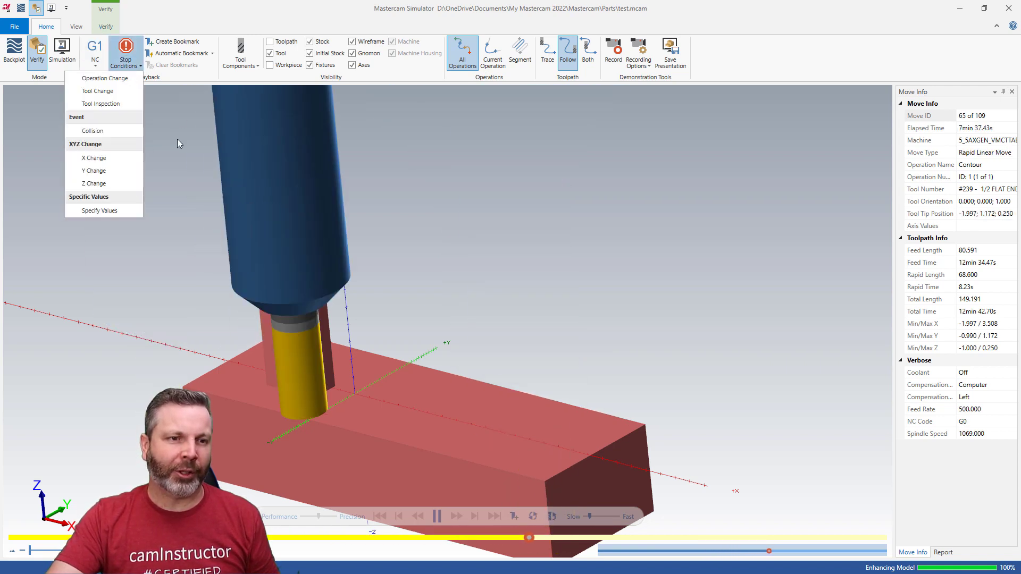
{"action": "left_click", "coordinate": [71, 130]}
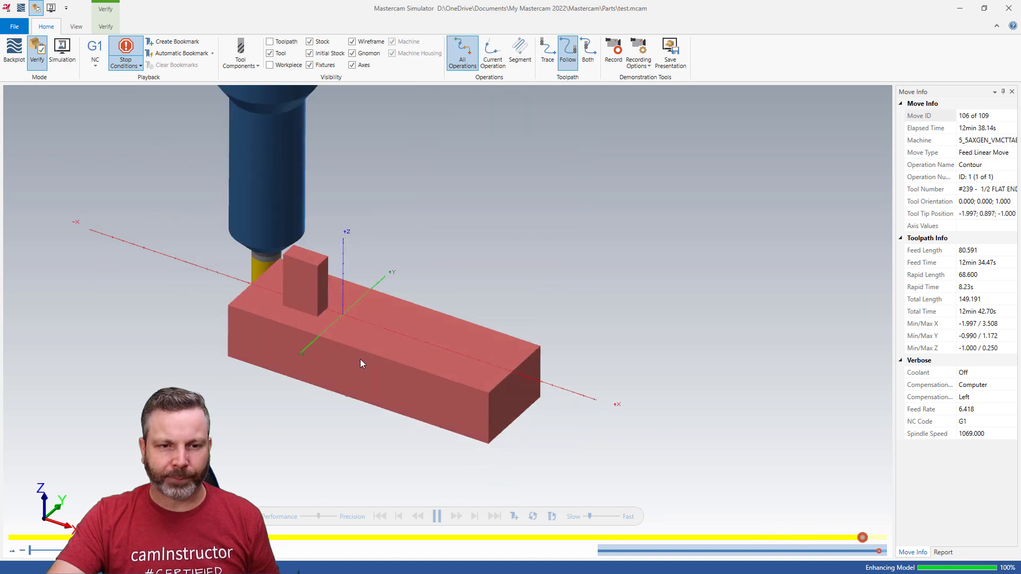
{"action": "left_click", "coordinate": [381, 517]}
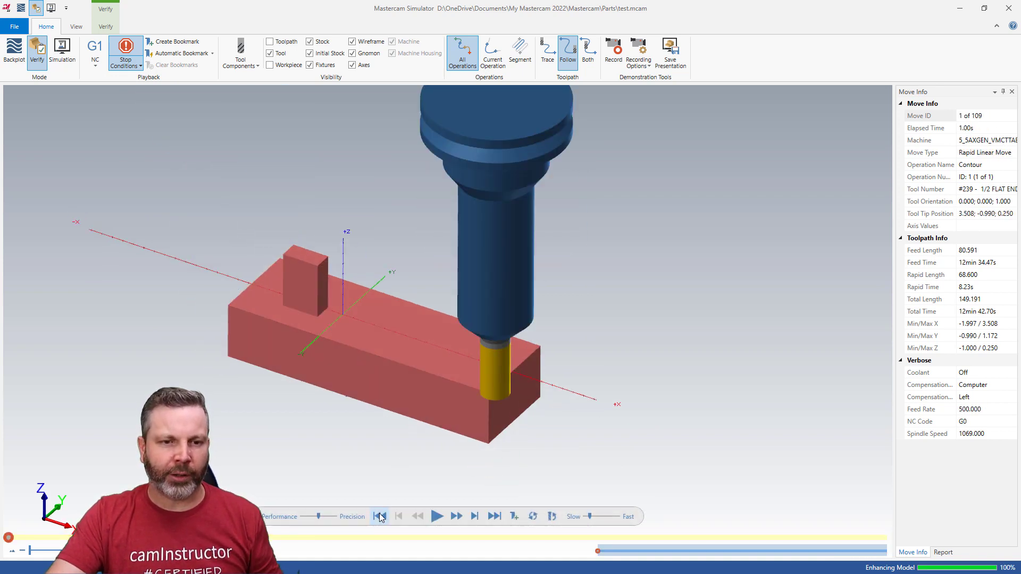
{"action": "left_click", "coordinate": [438, 516]}
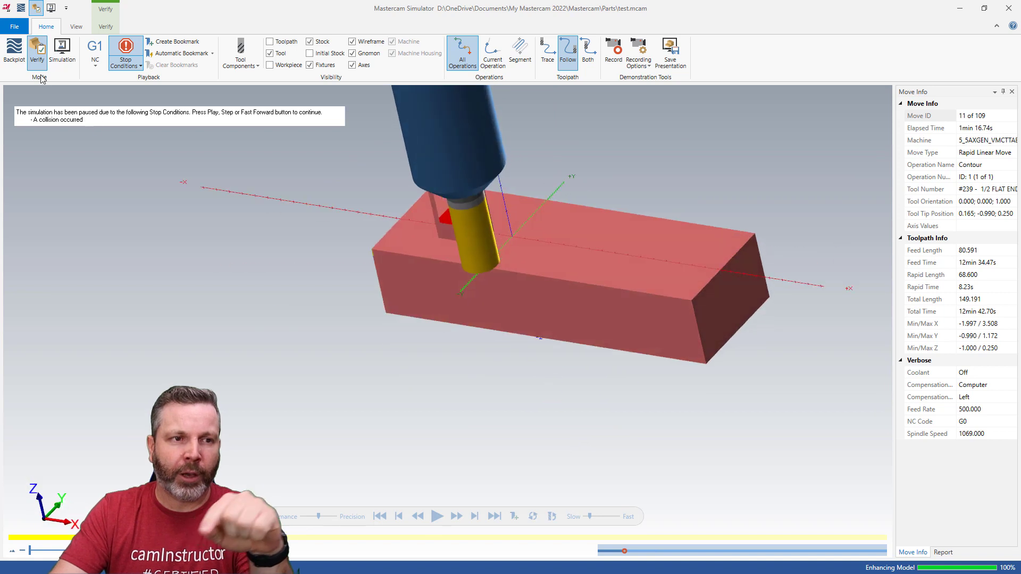
{"action": "left_click", "coordinate": [13, 52]}
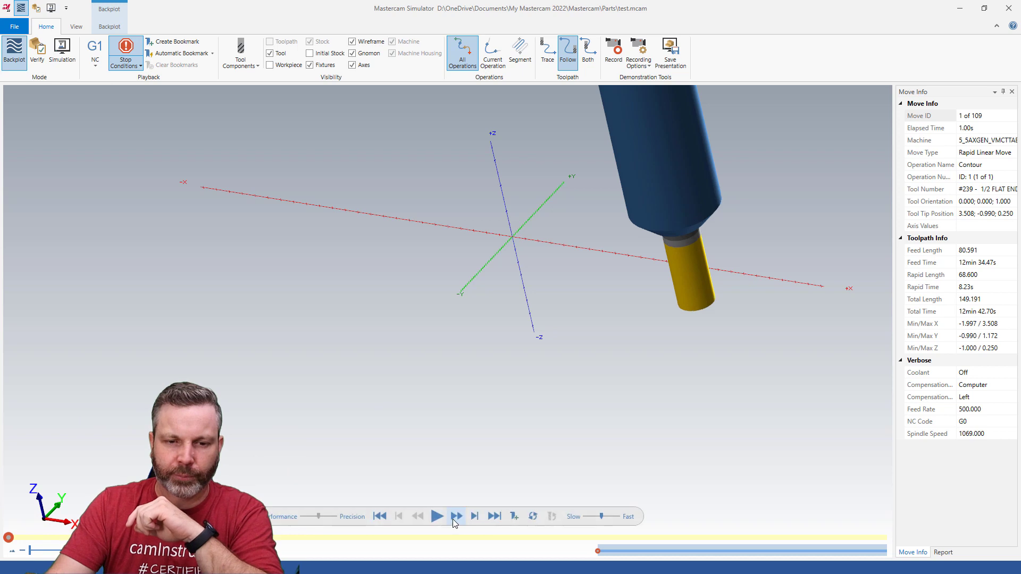
Step the backplot forward until the yellow rapid move draws diagonally across the part.
{"action": "left_click", "coordinate": [456, 517]}
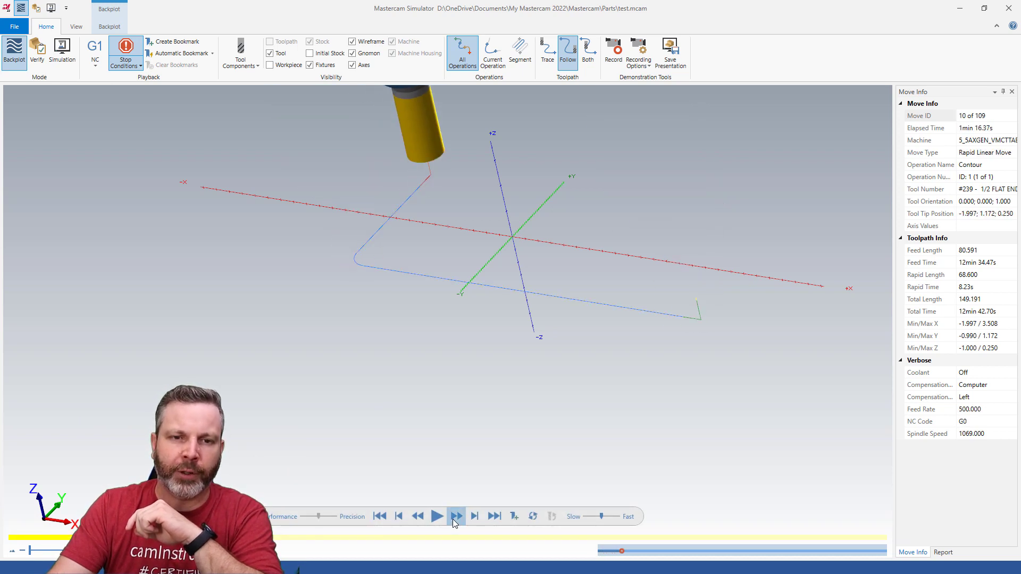
{"action": "left_click", "coordinate": [438, 516]}
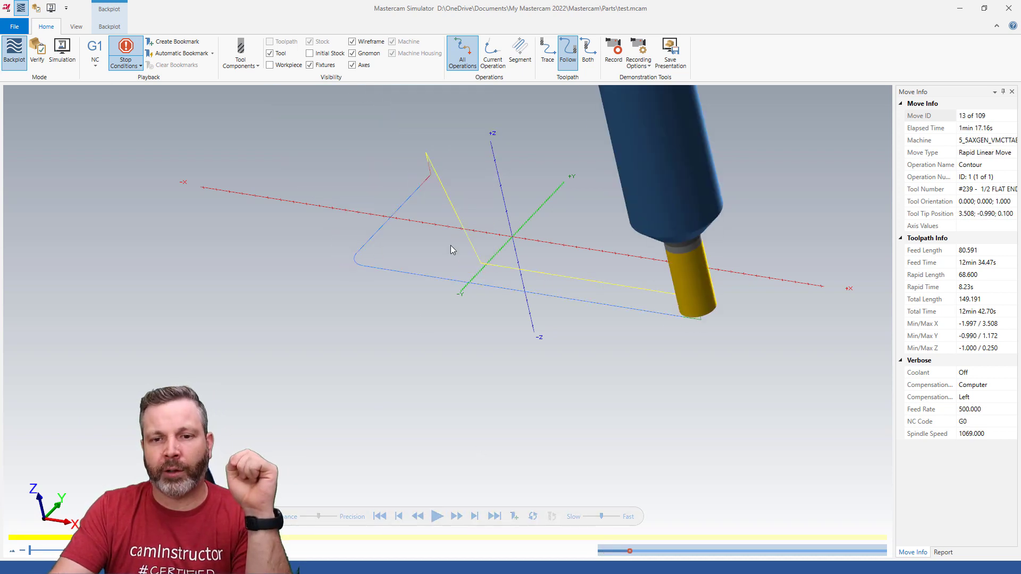
{"action": "left_click_drag", "start_coordinate": [453, 251], "coordinate": [549, 245]}
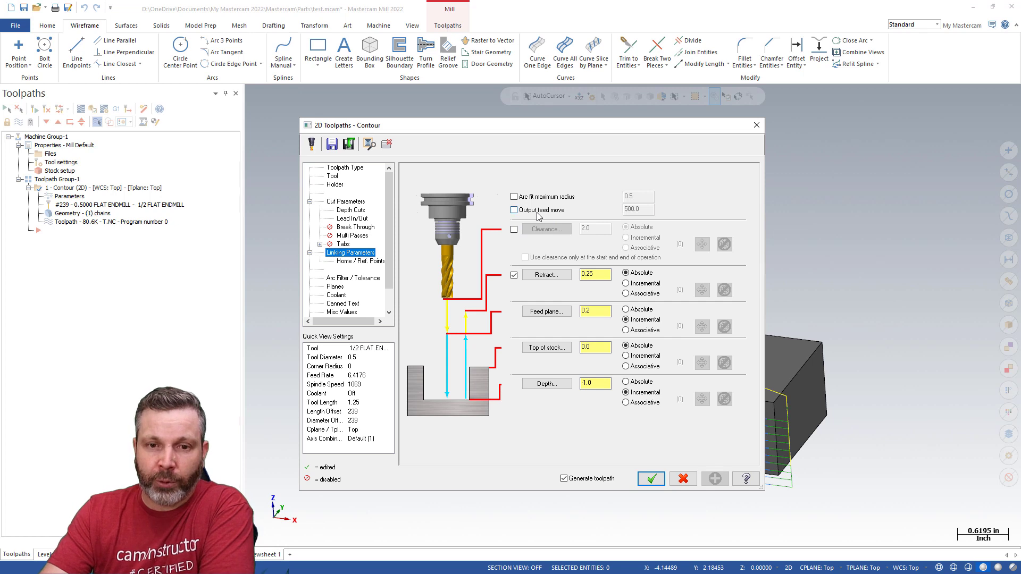
Enable Output feed move at 500.0 in Contour Linking Parameters, regenerate, and send the toolpath to verification.
{"action": "left_click", "coordinate": [513, 210]}
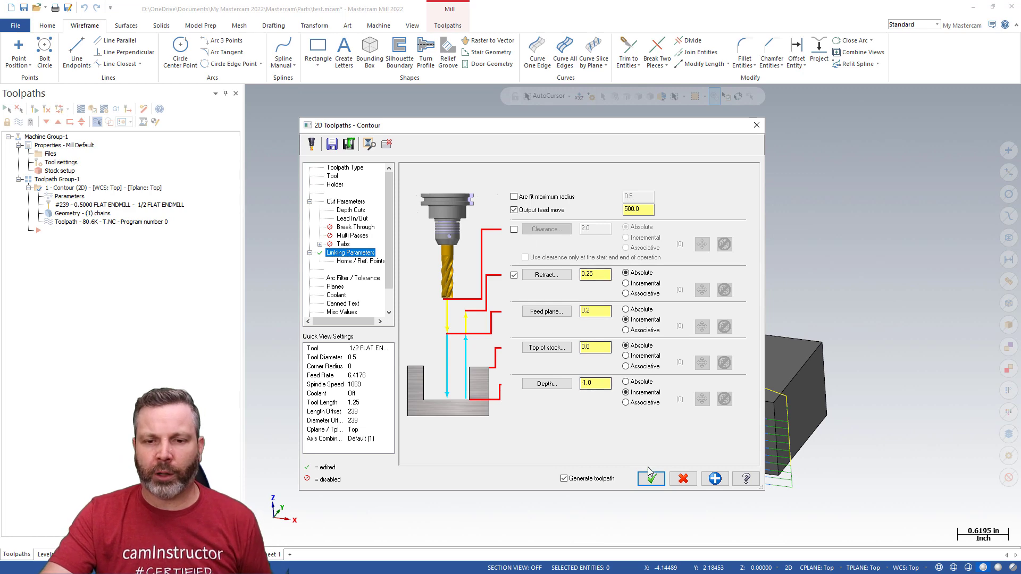
{"action": "left_click", "coordinate": [651, 478]}
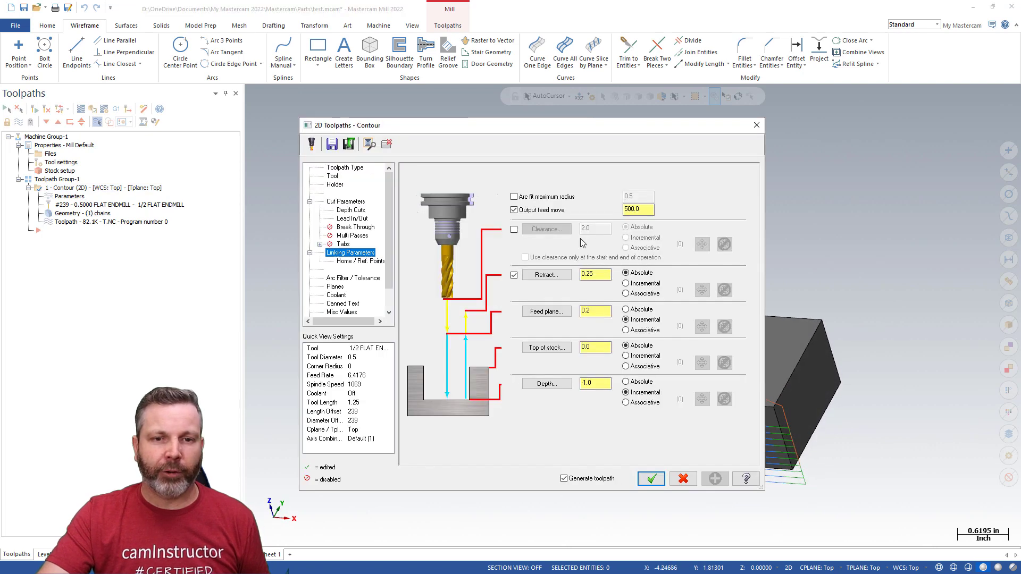
{"action": "left_click", "coordinate": [637, 209]}
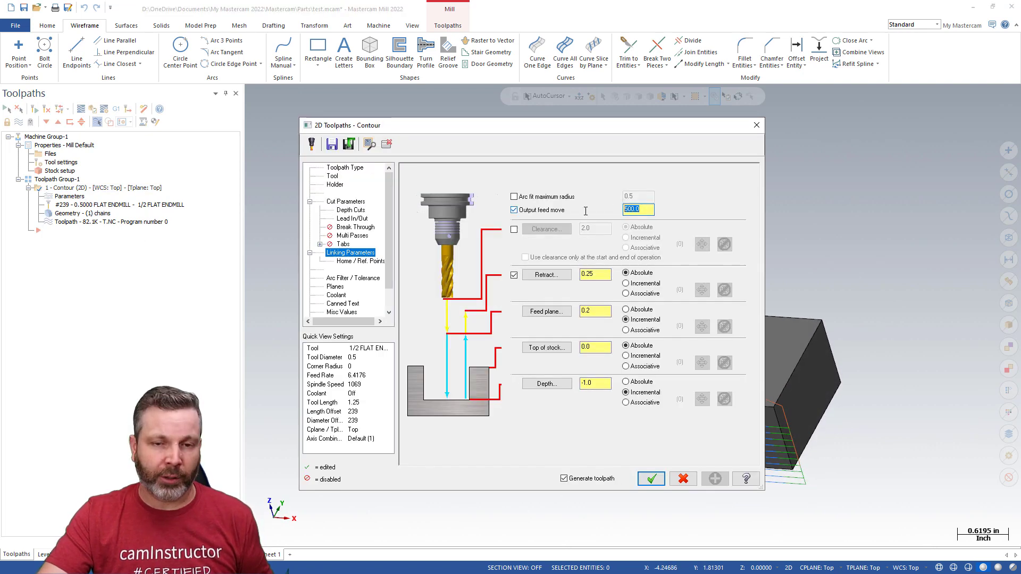
{"action": "left_click", "coordinate": [651, 479]}
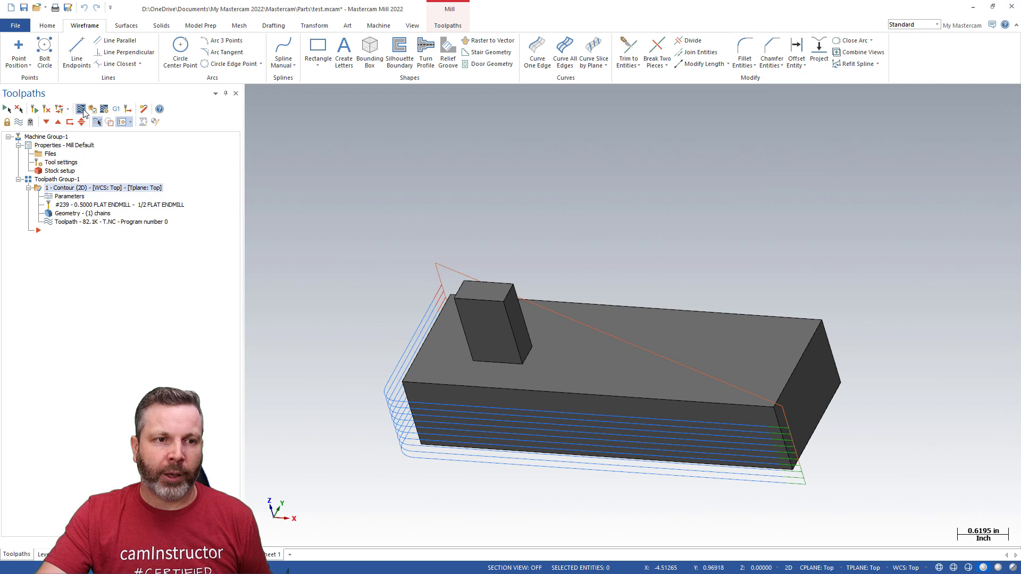
{"action": "left_click", "coordinate": [81, 108]}
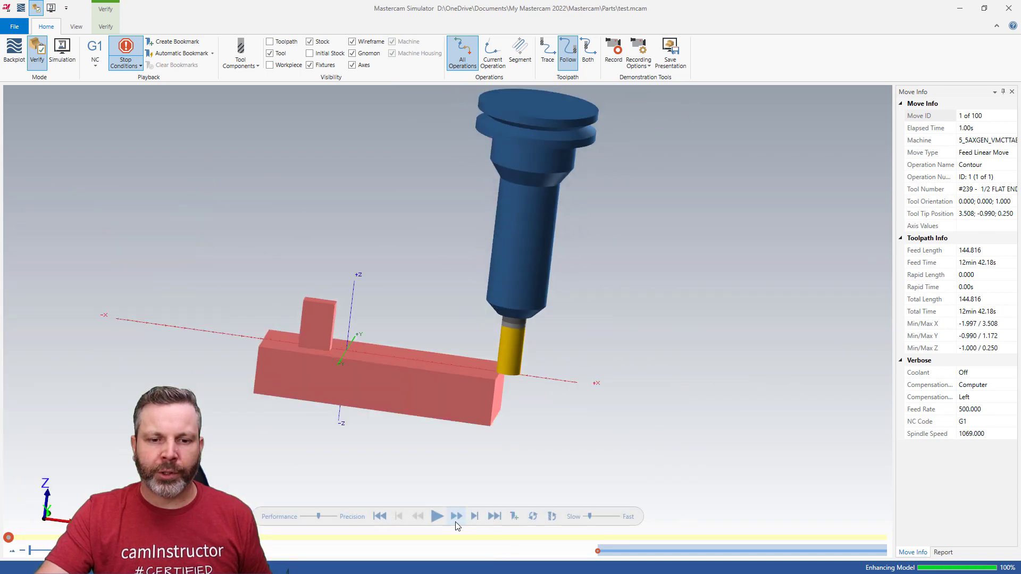
Step forward to move 11 of 100, confirming zero rapid length with the former rapid now a 500 feed move.
{"action": "left_click", "coordinate": [437, 517]}
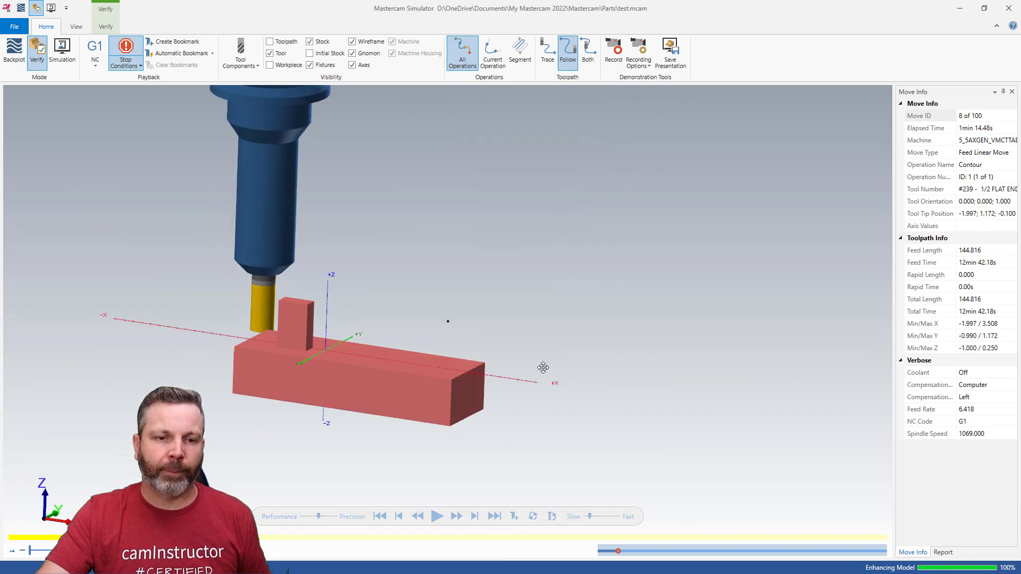
{"action": "left_click", "coordinate": [456, 516]}
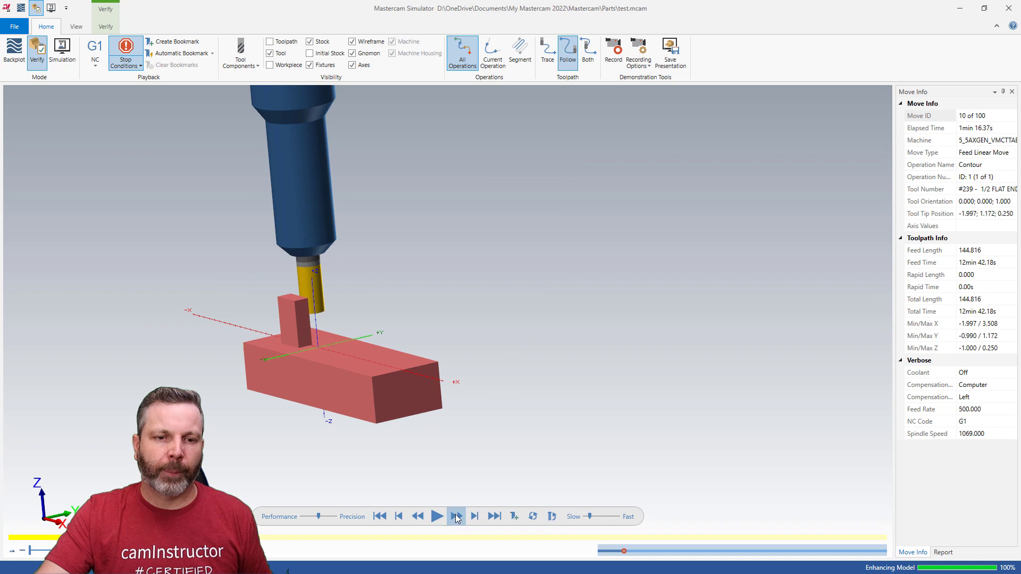
{"action": "left_click", "coordinate": [456, 516]}
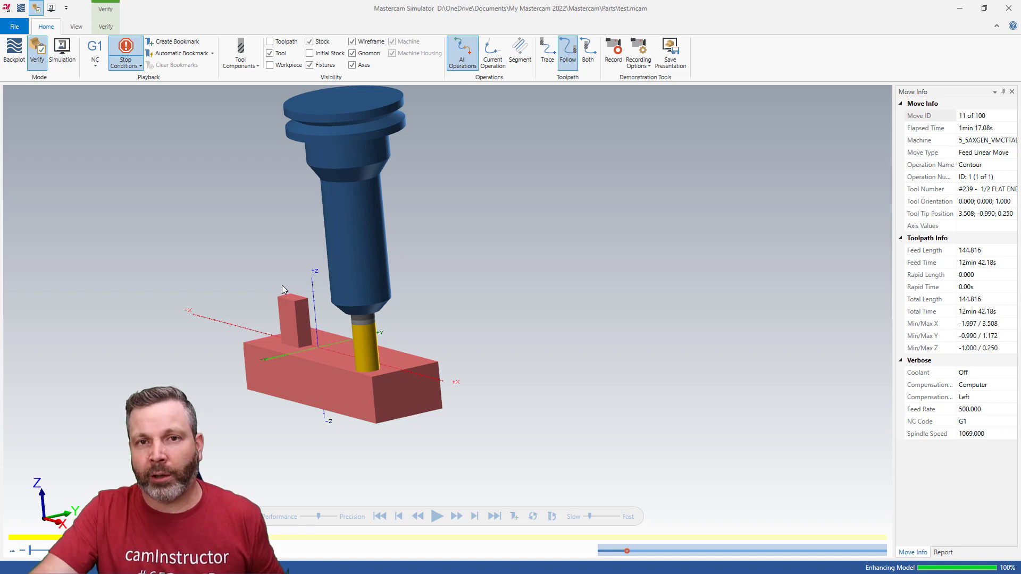
{"action": "mouse_move", "coordinate": [808, 21]}
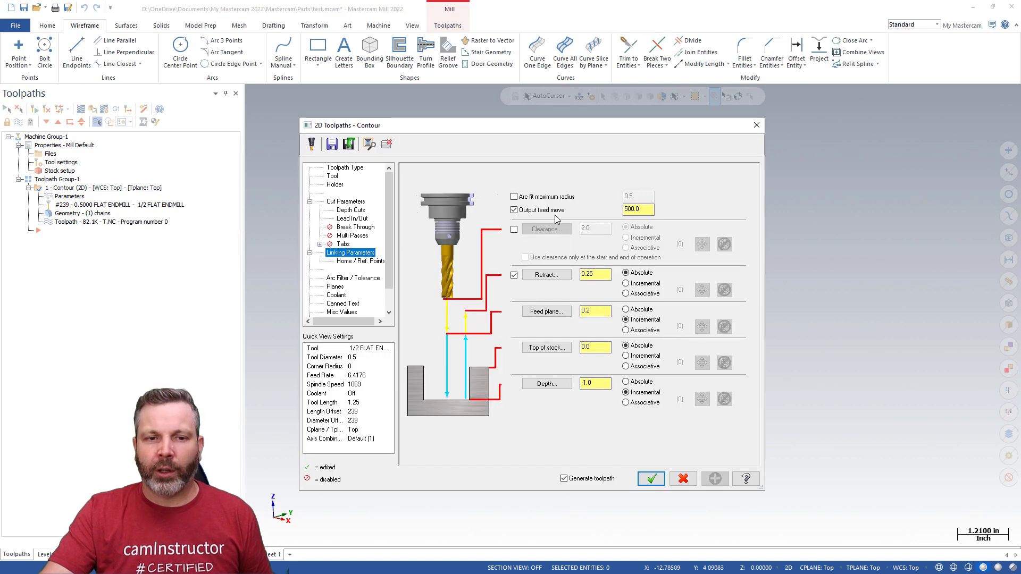
Turn off the contour's output feed move, accept it, and post the operation to G-code.
{"action": "left_click", "coordinate": [637, 210]}
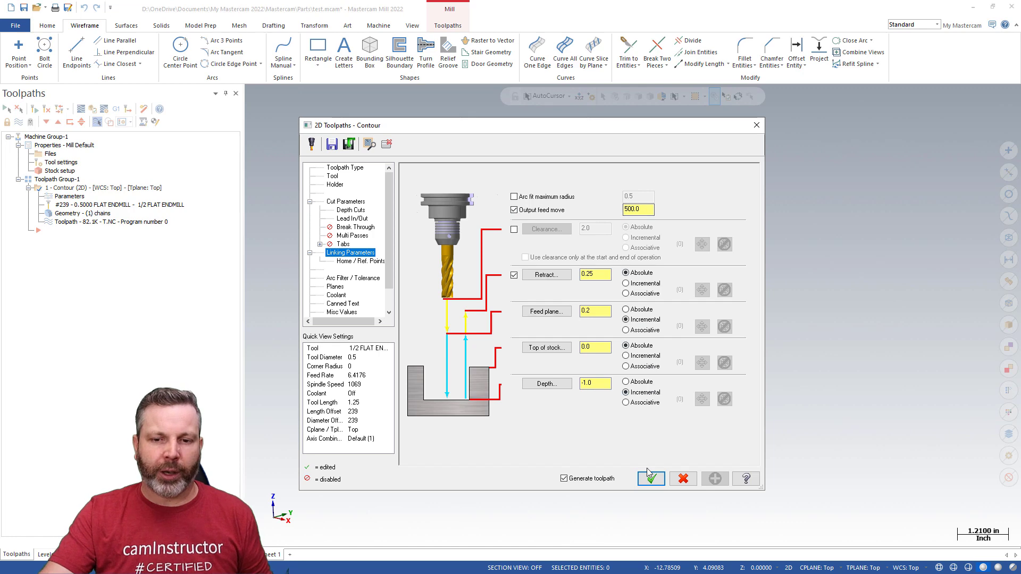
{"action": "left_click", "coordinate": [649, 479]}
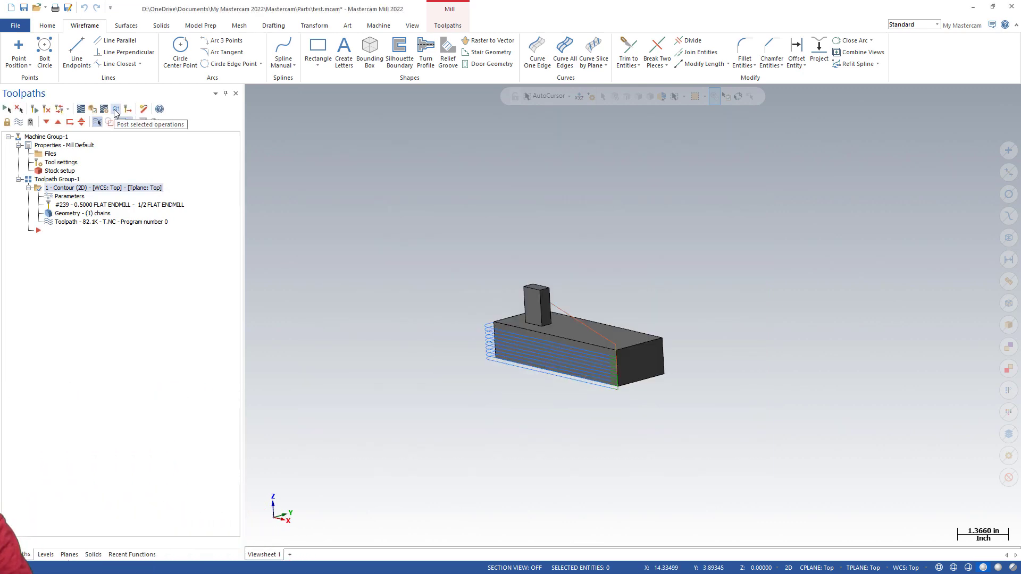
{"action": "left_click", "coordinate": [115, 108]}
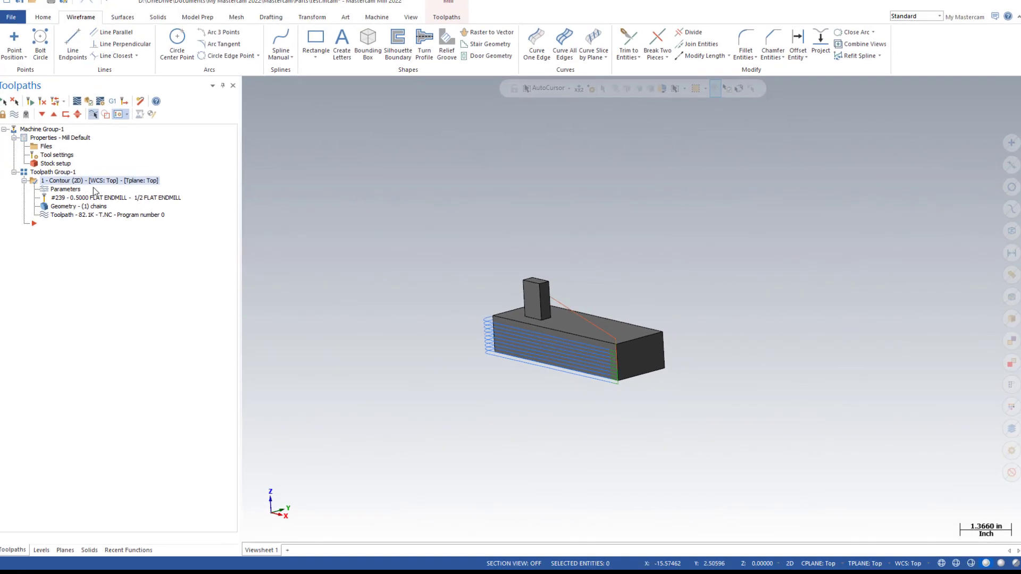
Drop the clearance move in Linking Parameters, regenerate the contour, and bring up Machine Group Properties.
{"action": "double_click", "coordinate": [66, 189]}
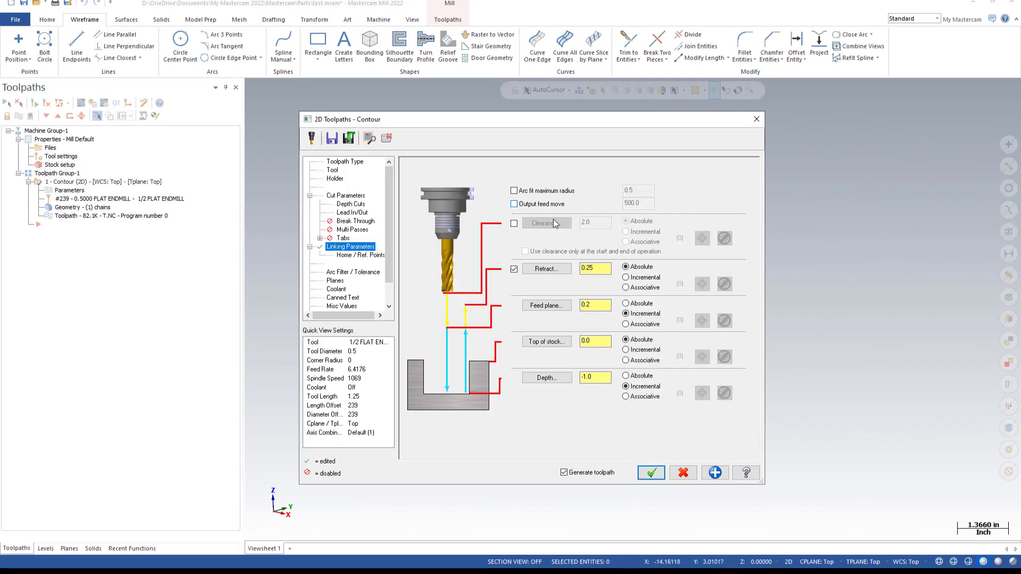
{"action": "left_click", "coordinate": [649, 472]}
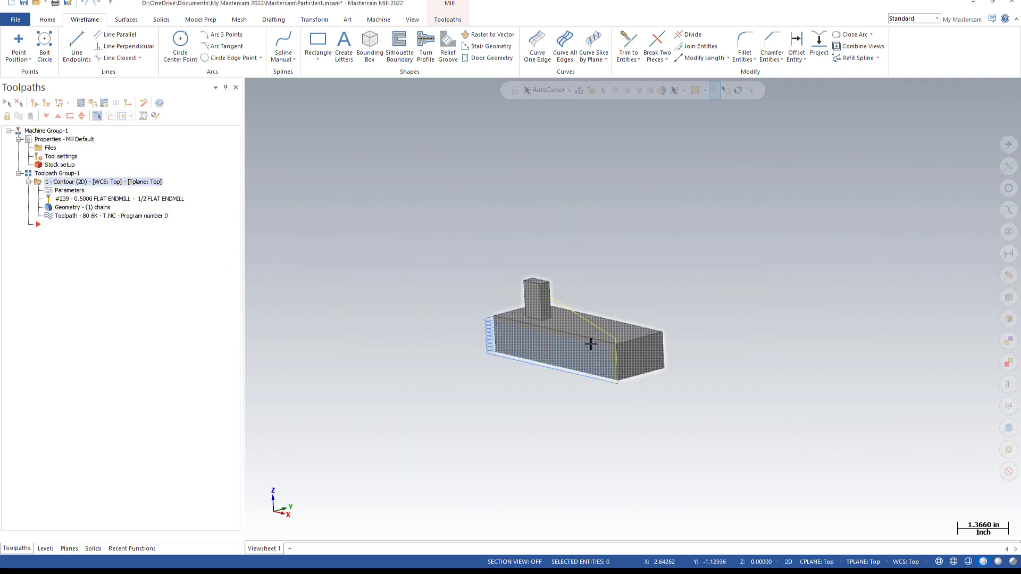
{"action": "left_click", "coordinate": [46, 138]}
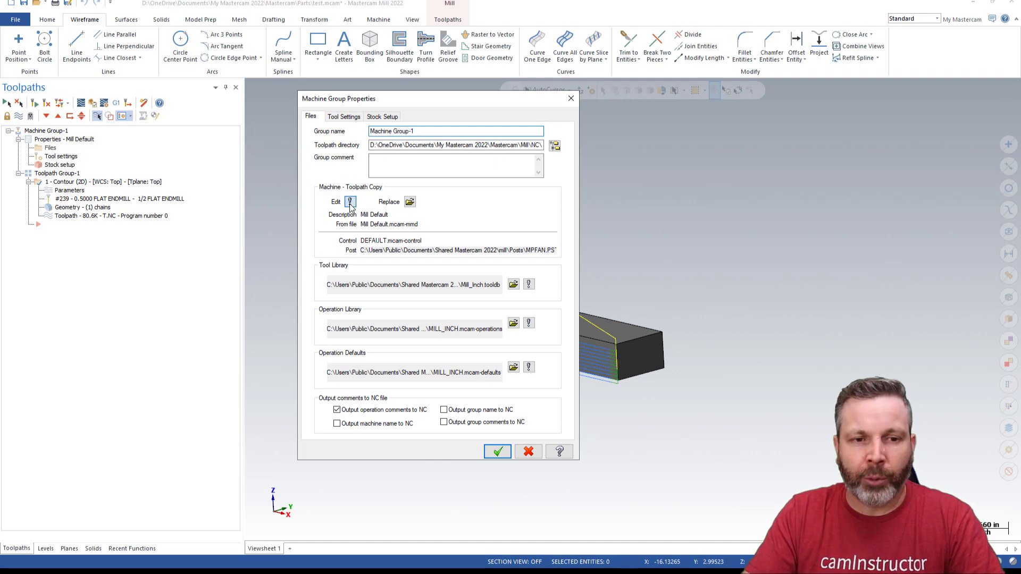
Review the control definition's Feed > Mill rapid-to-max-feedrate option, leave it off, and close the properties.
{"action": "left_click", "coordinate": [350, 202]}
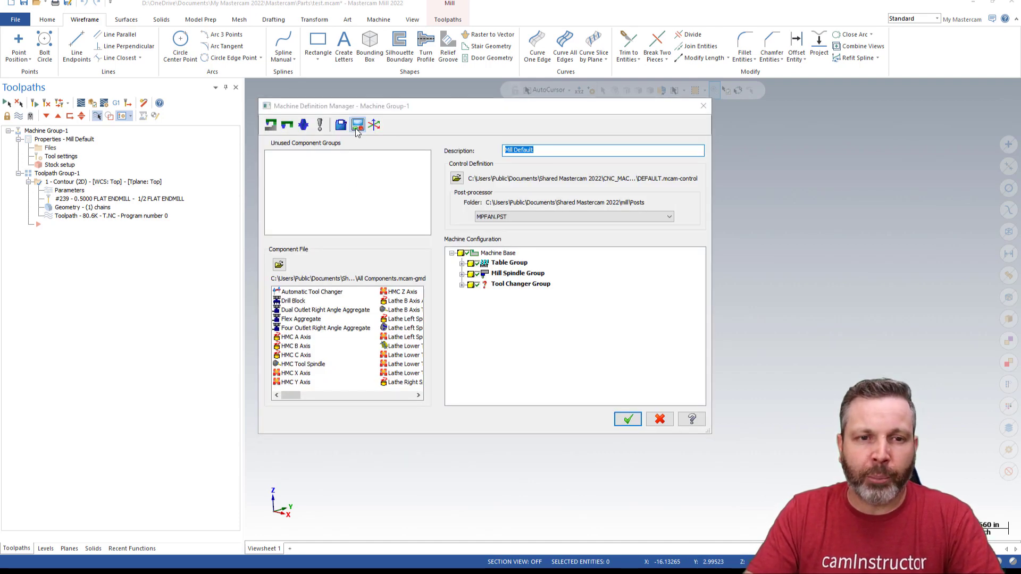
{"action": "left_click", "coordinate": [456, 177]}
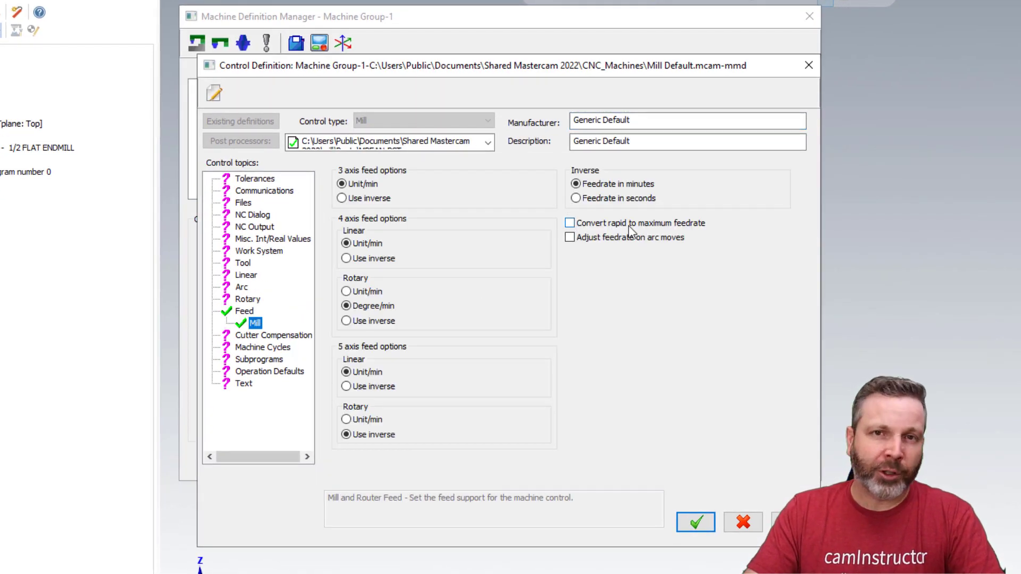
{"action": "left_click", "coordinate": [570, 223]}
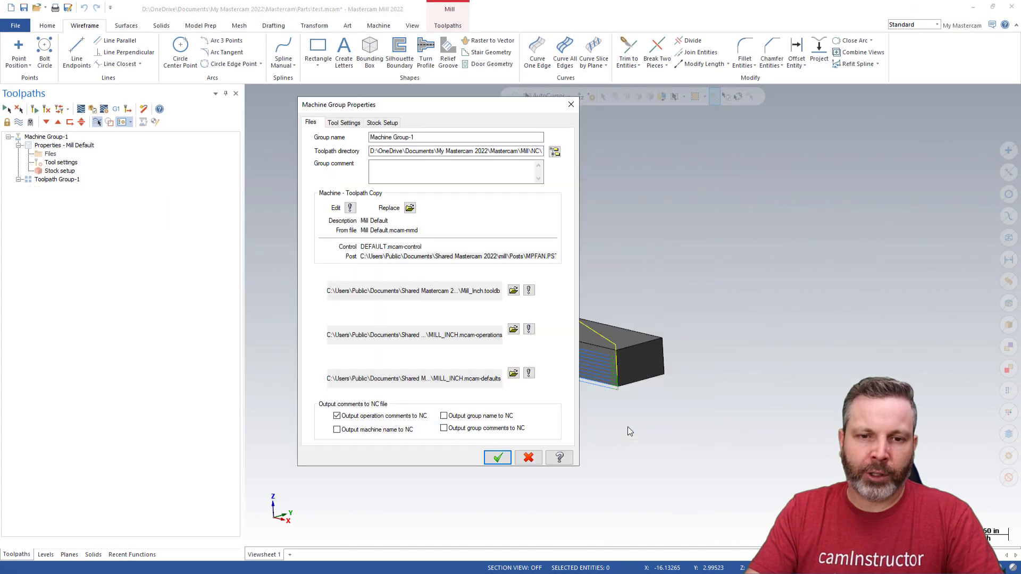
{"action": "left_click", "coordinate": [498, 456]}
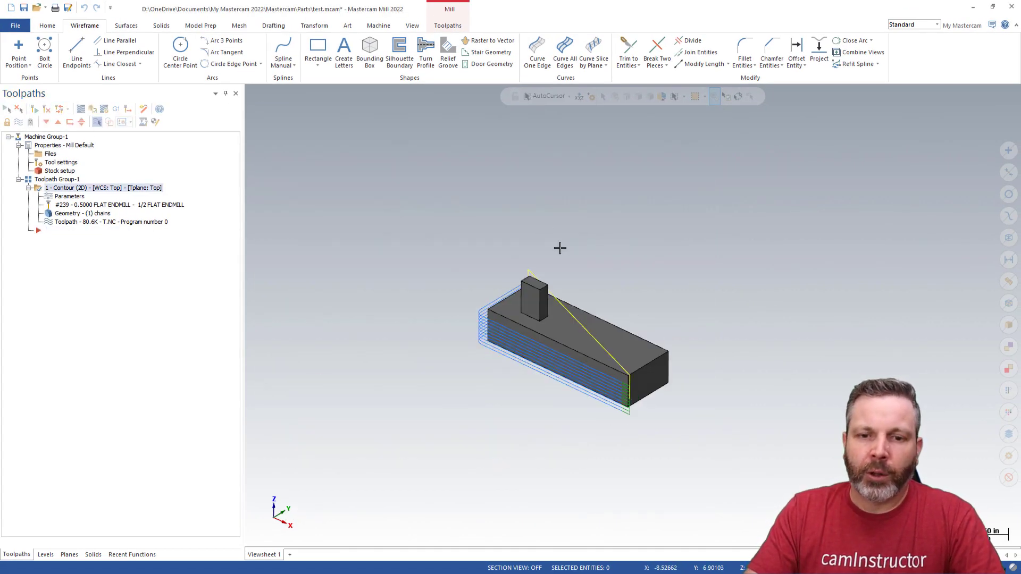
{"action": "mouse_move", "coordinate": [558, 245]}
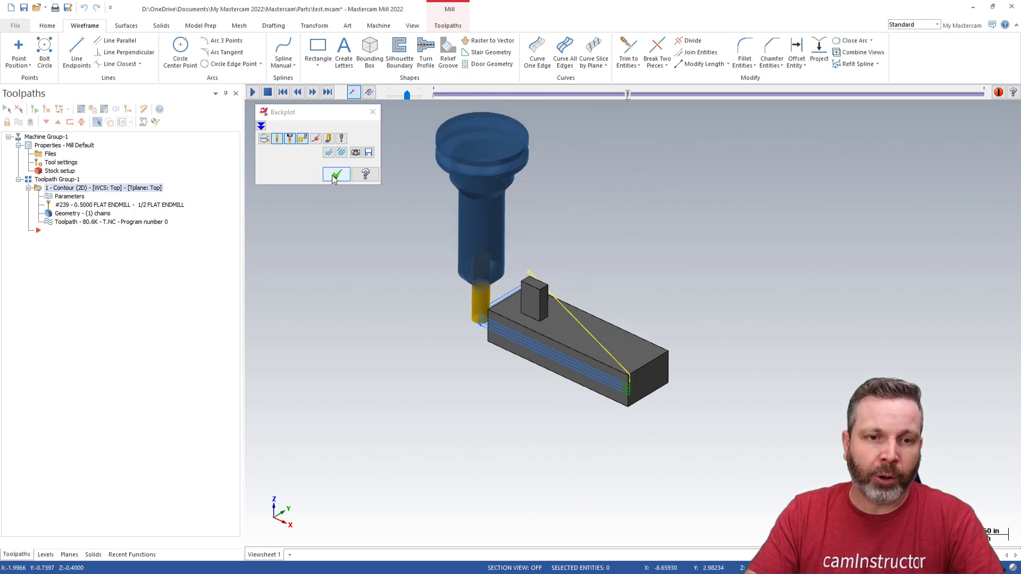
Verify the contour in Mastercam Simulator, play and step its moves, then post it to T.NC.
{"action": "left_click", "coordinate": [337, 173]}
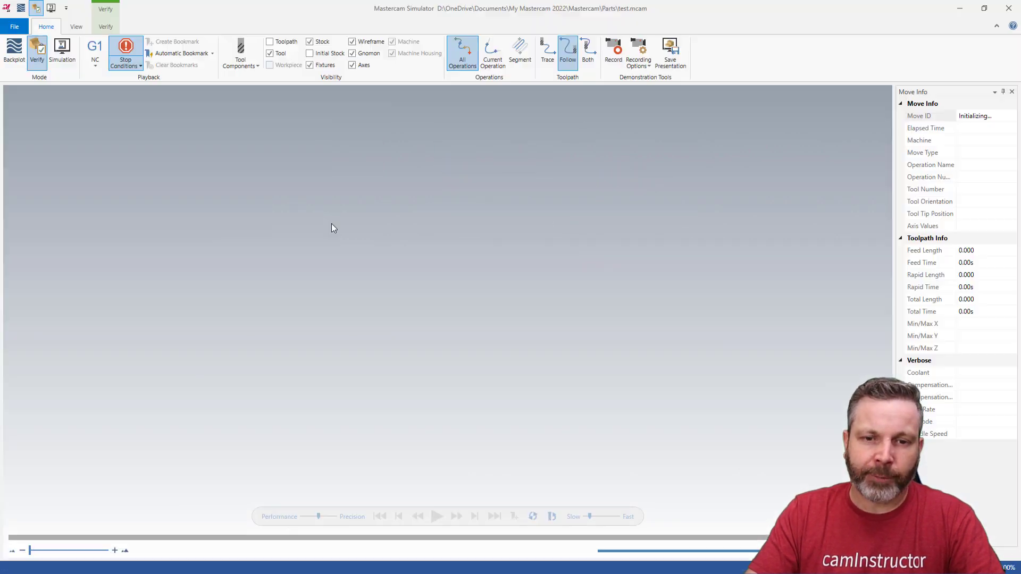
{"action": "left_click", "coordinate": [437, 517]}
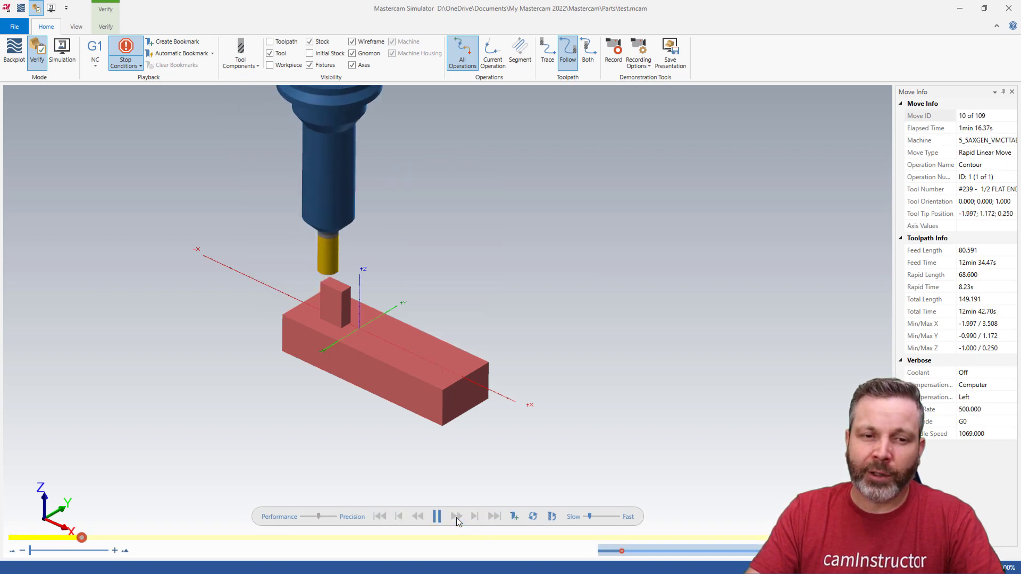
{"action": "left_click", "coordinate": [457, 517]}
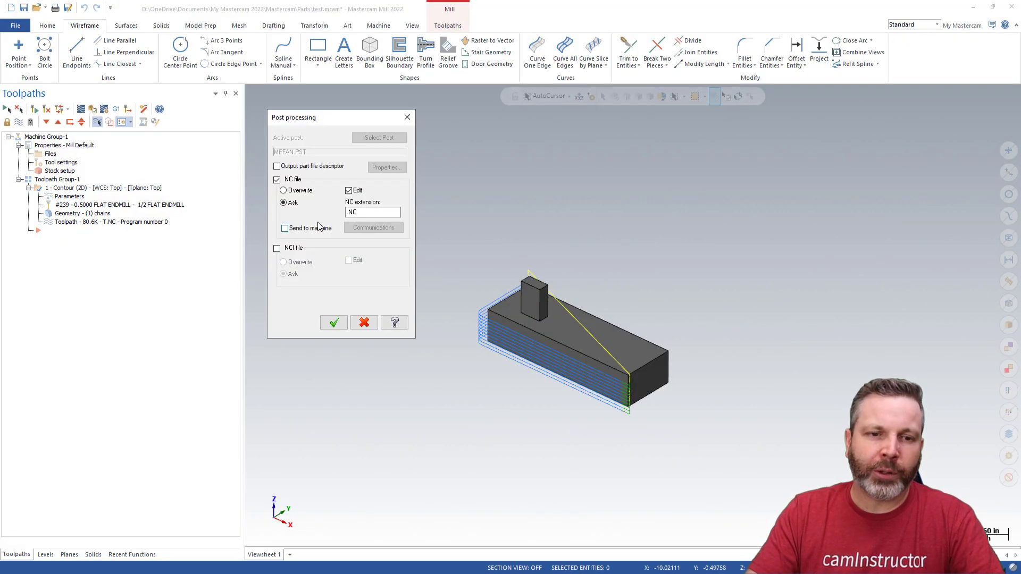
{"action": "left_click", "coordinate": [332, 323]}
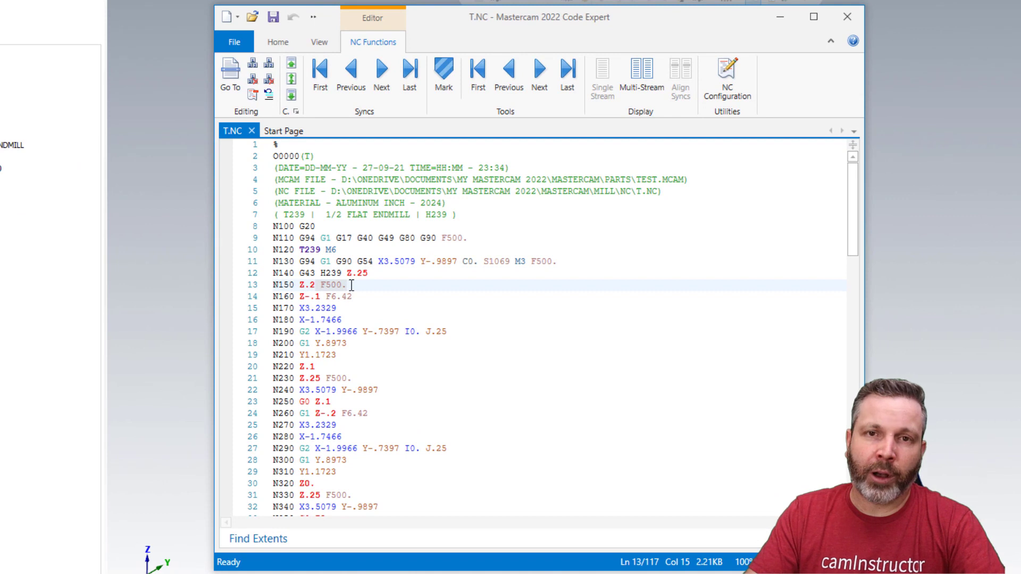
{"action": "left_click", "coordinate": [311, 366]}
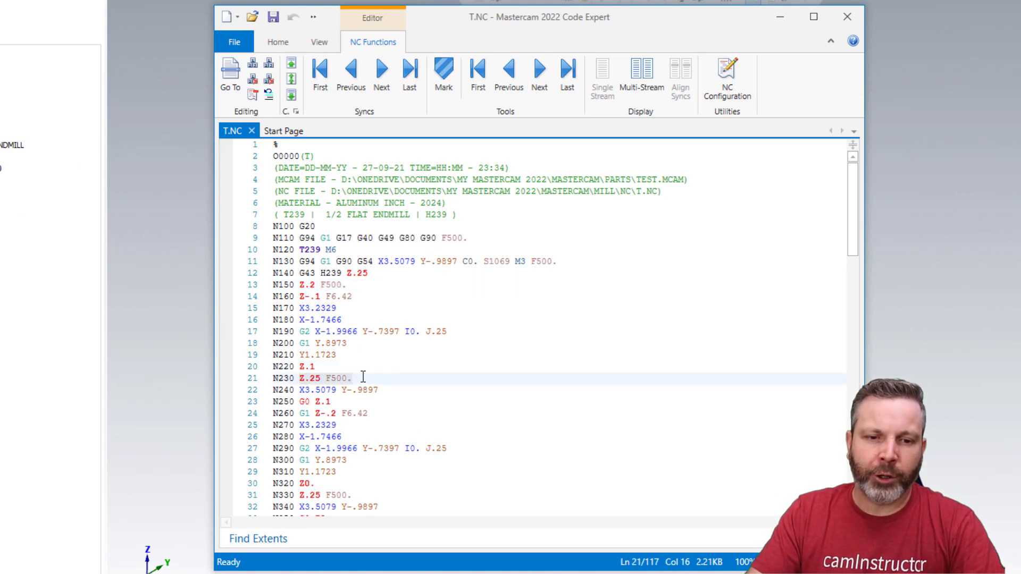
{"action": "left_click", "coordinate": [377, 389]}
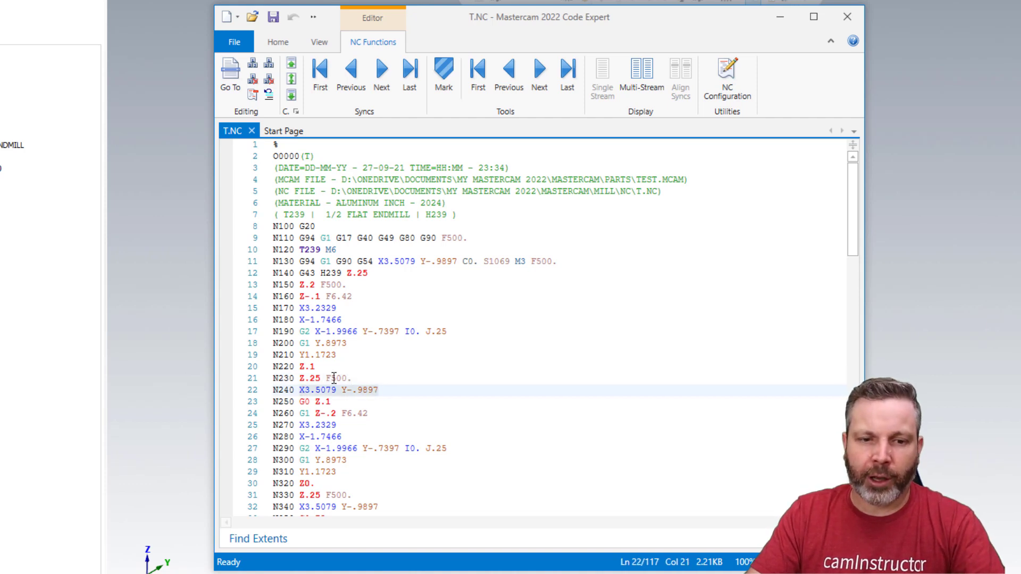
{"action": "left_click", "coordinate": [306, 401]}
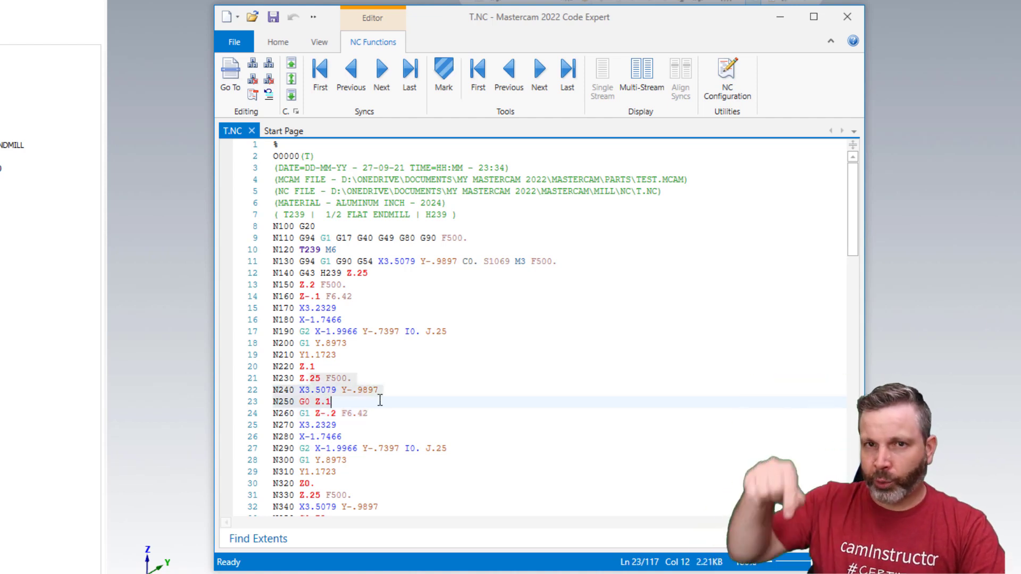
{"action": "left_click", "coordinate": [352, 378]}
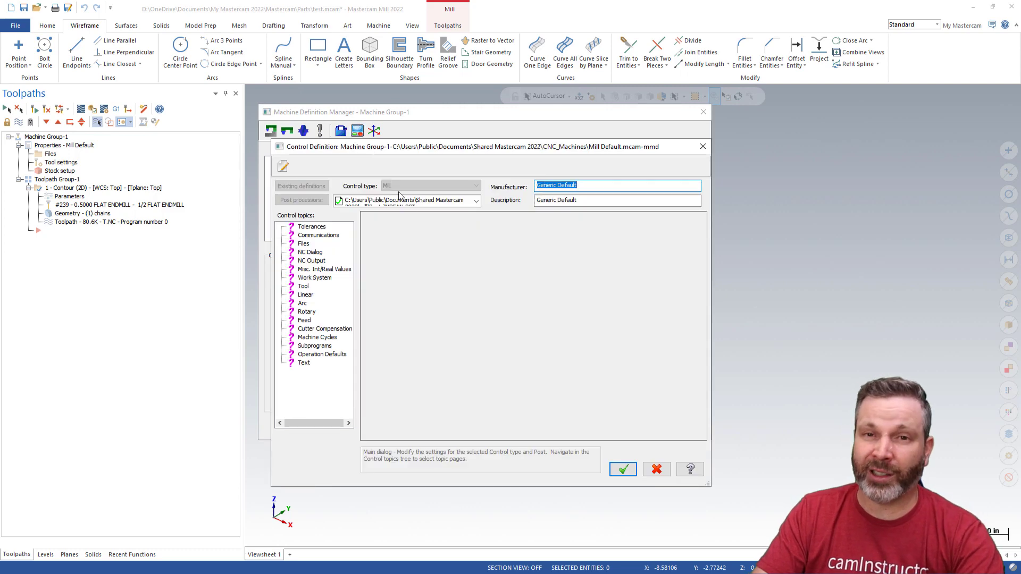
Show the control definition's Feed > Mill rapid-to-maximum-feedrate conversion and accept.
{"action": "left_click", "coordinate": [305, 320]}
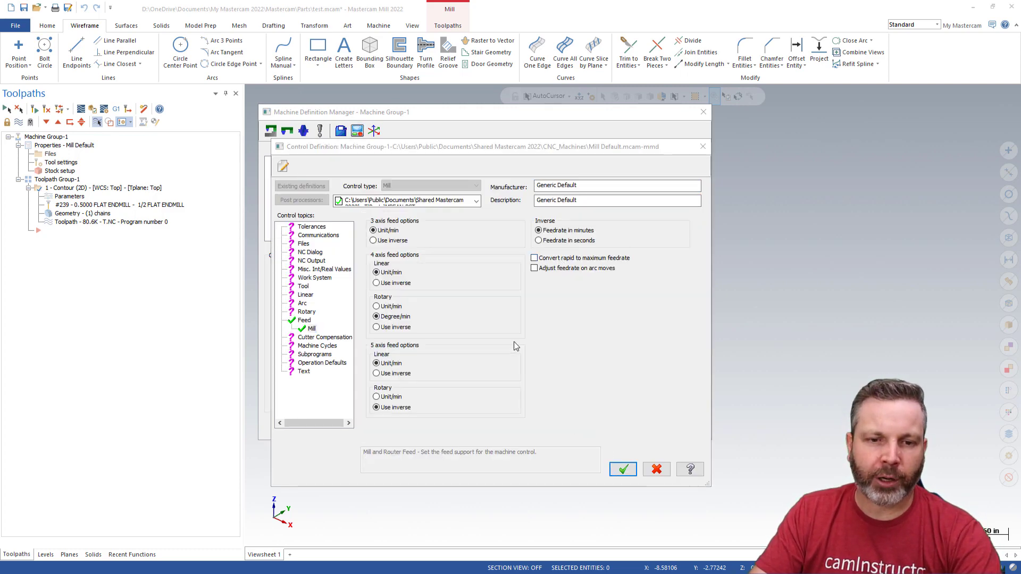
{"action": "left_click", "coordinate": [622, 469]}
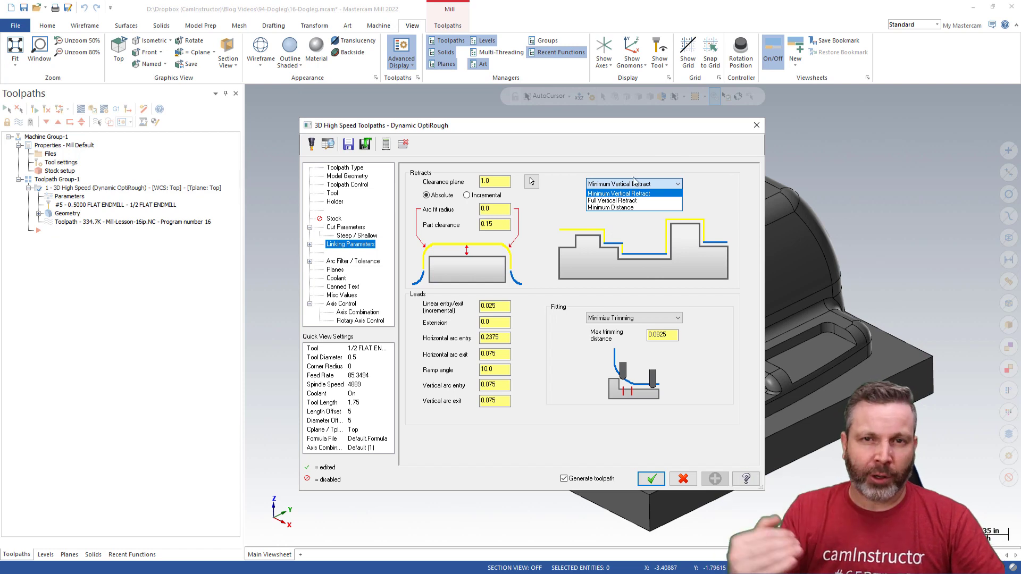
Try Full Vertical Retract, then set Dynamic OptiRough retracts to Minimum Distance.
{"action": "left_click", "coordinate": [612, 201]}
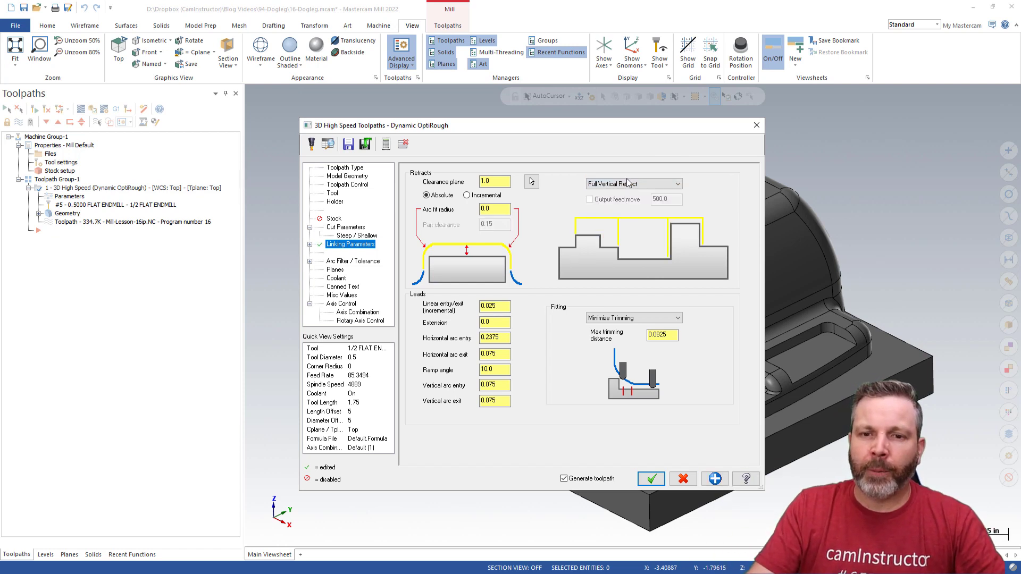
{"action": "left_click", "coordinate": [631, 183]}
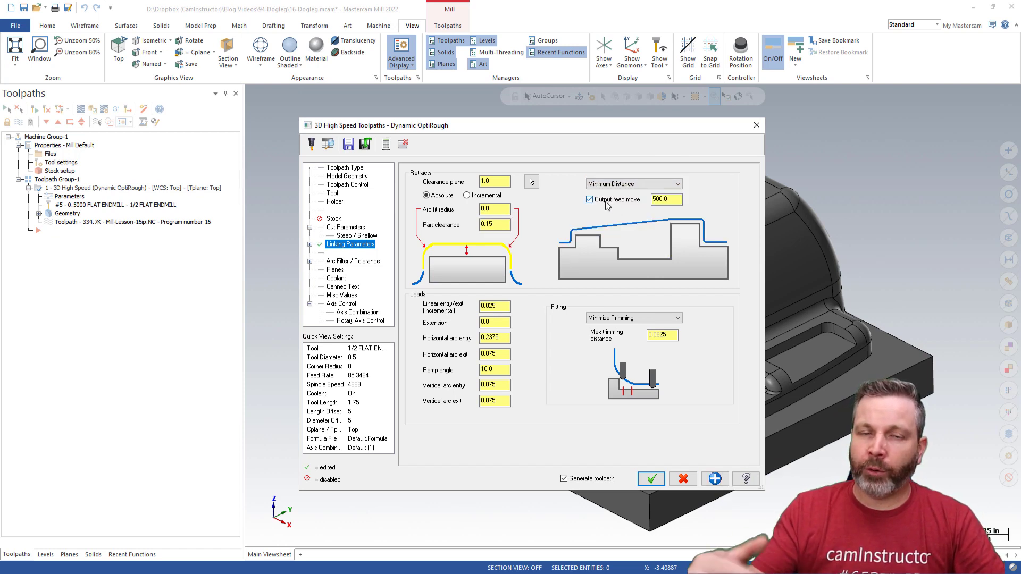